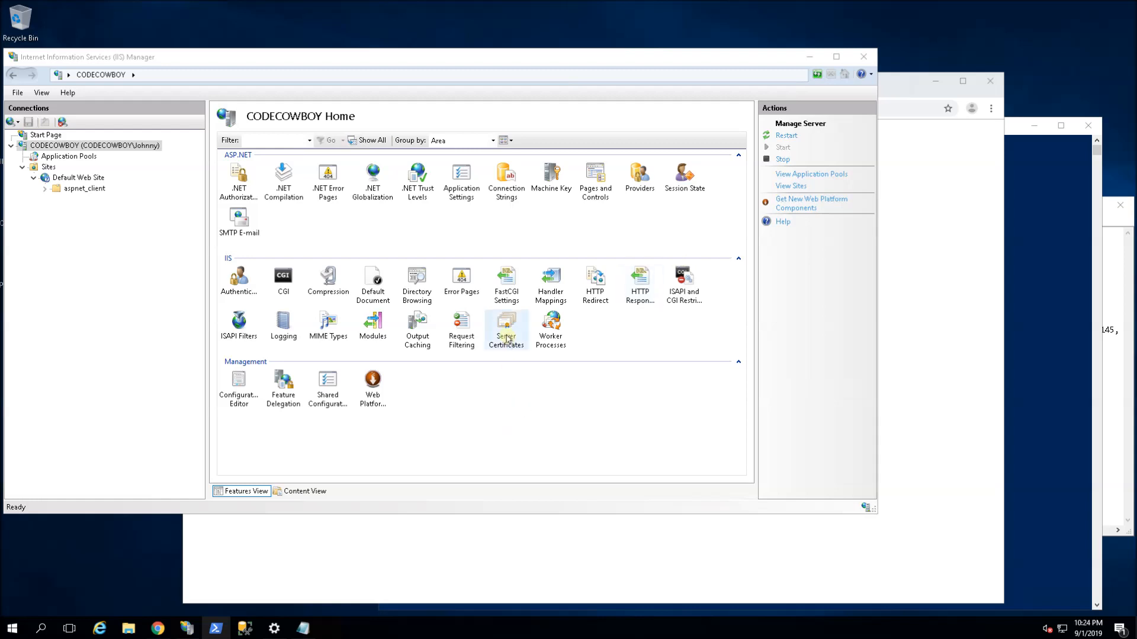
# - View the CODECOWBOY server certificate's Details fields in IIS Manager
pyautogui.doubleClick(506, 325)
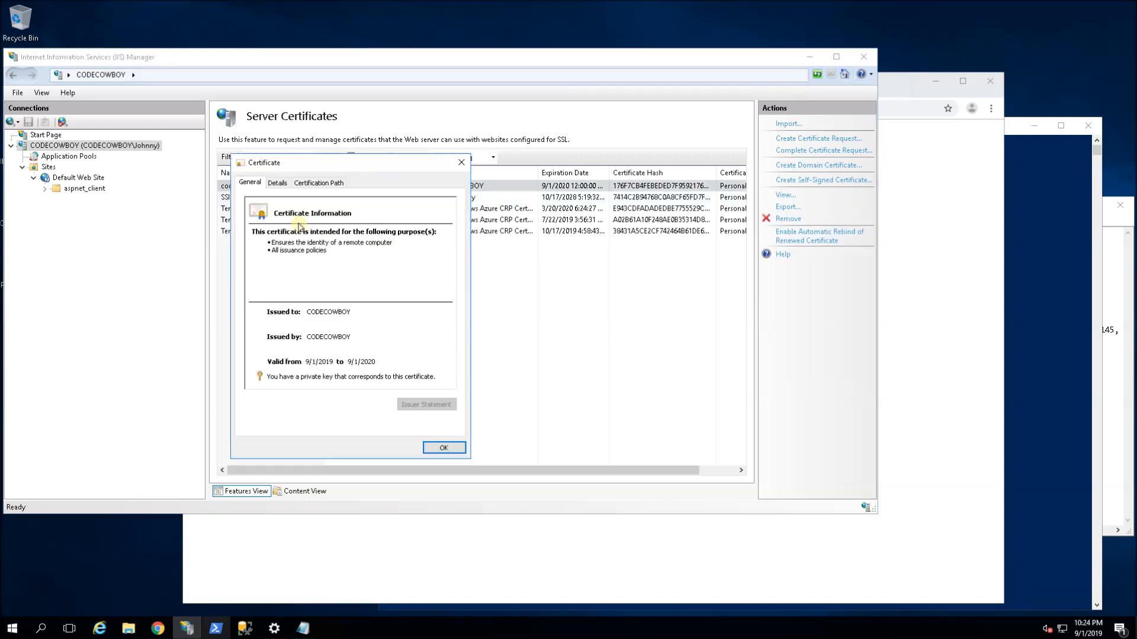
pyautogui.click(277, 182)
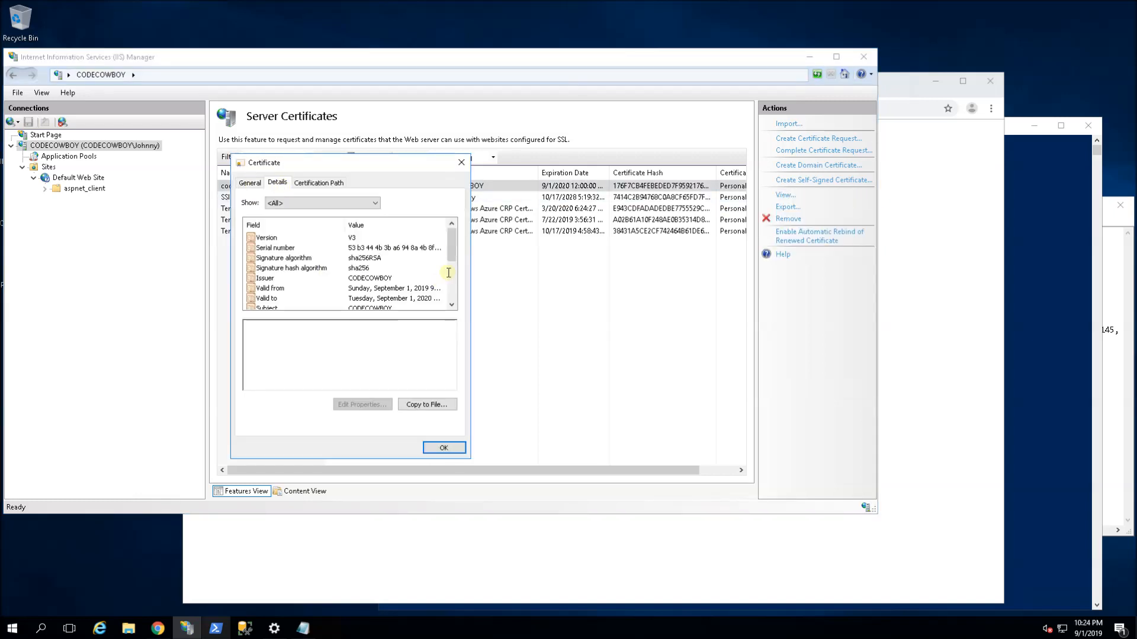
pyautogui.scroll(-3)
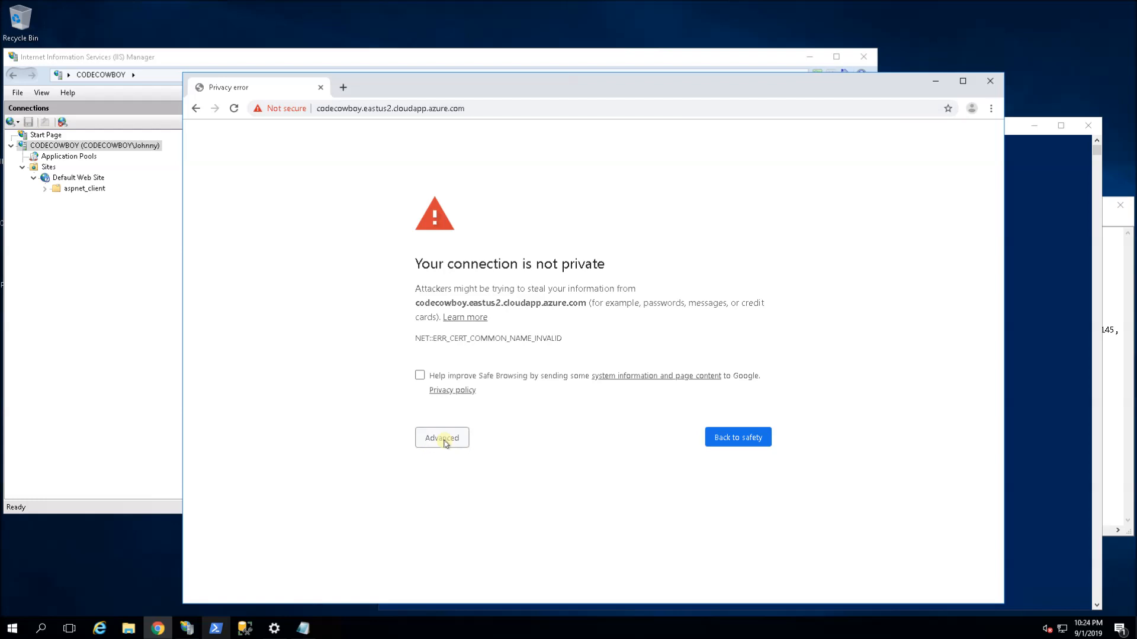
# - Expand Chrome's privacy error and highlight the missing Subject Alternative Names explanation
pyautogui.click(440, 437)
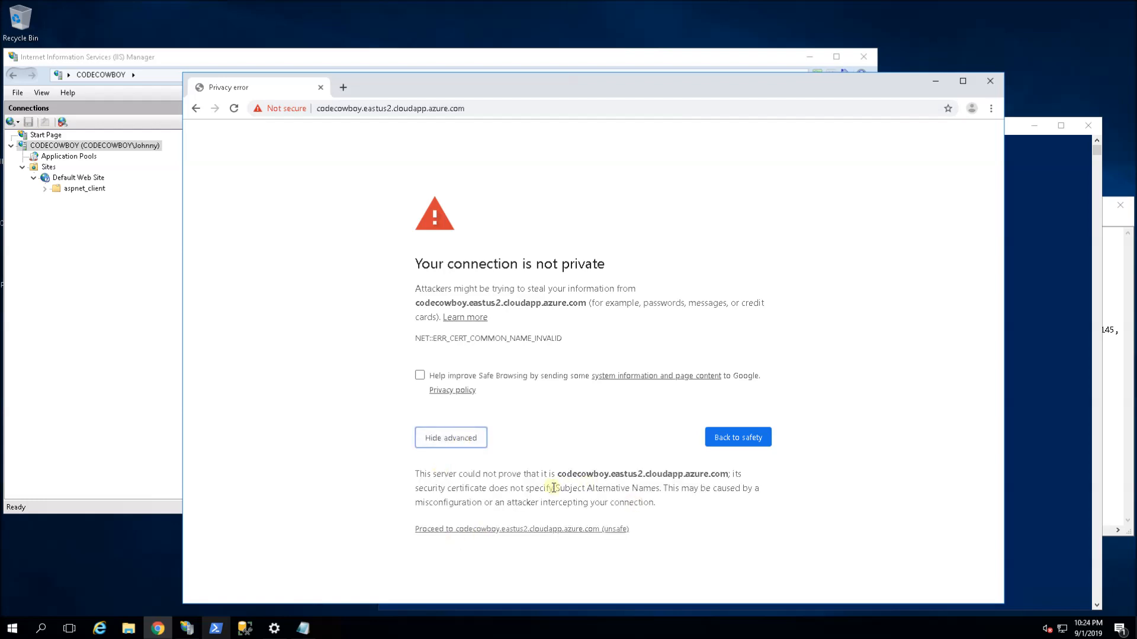
pyautogui.moveTo(554, 488); pyautogui.dragTo(655, 488)
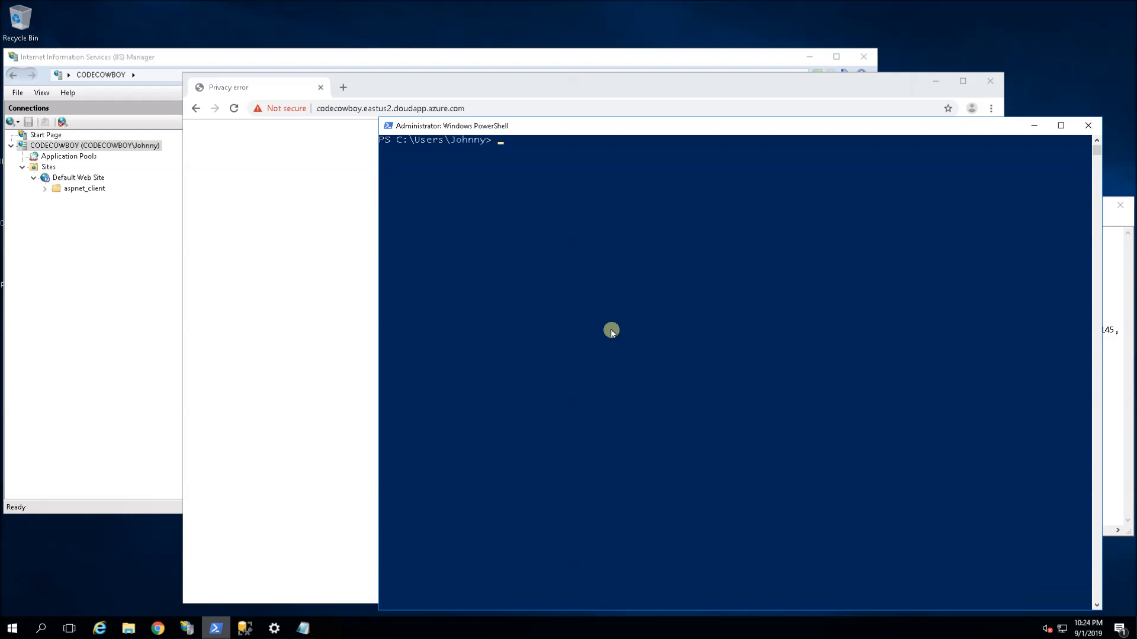
# - Run Get-Command -Module PKI to list the PKI certificate cmdlets
pyautogui.write('Get-')
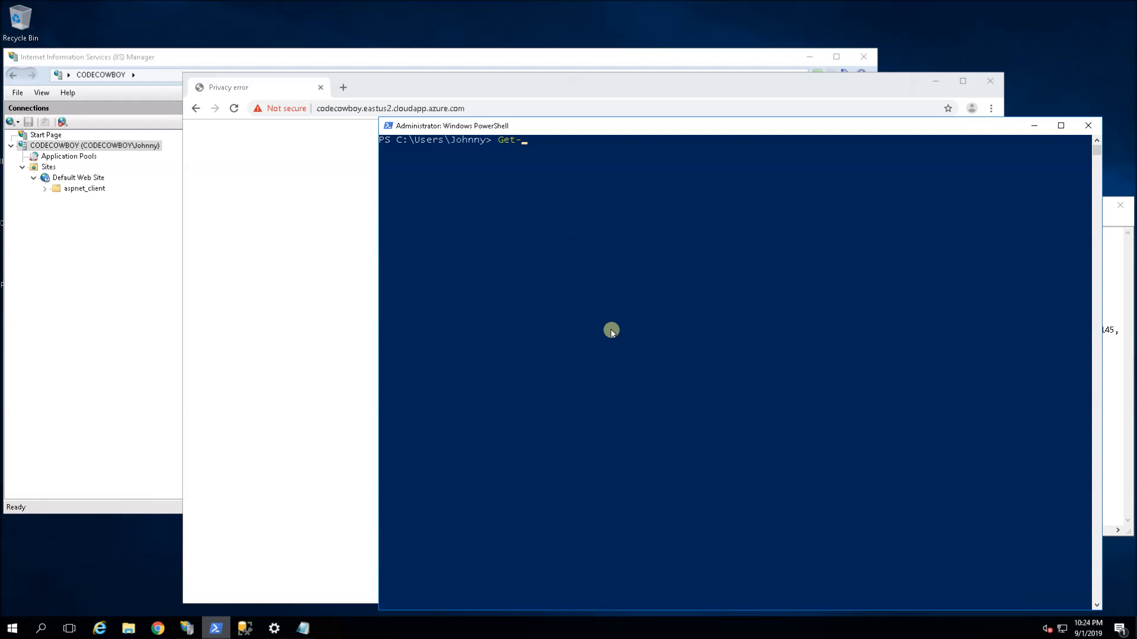
pyautogui.write('Command -M')
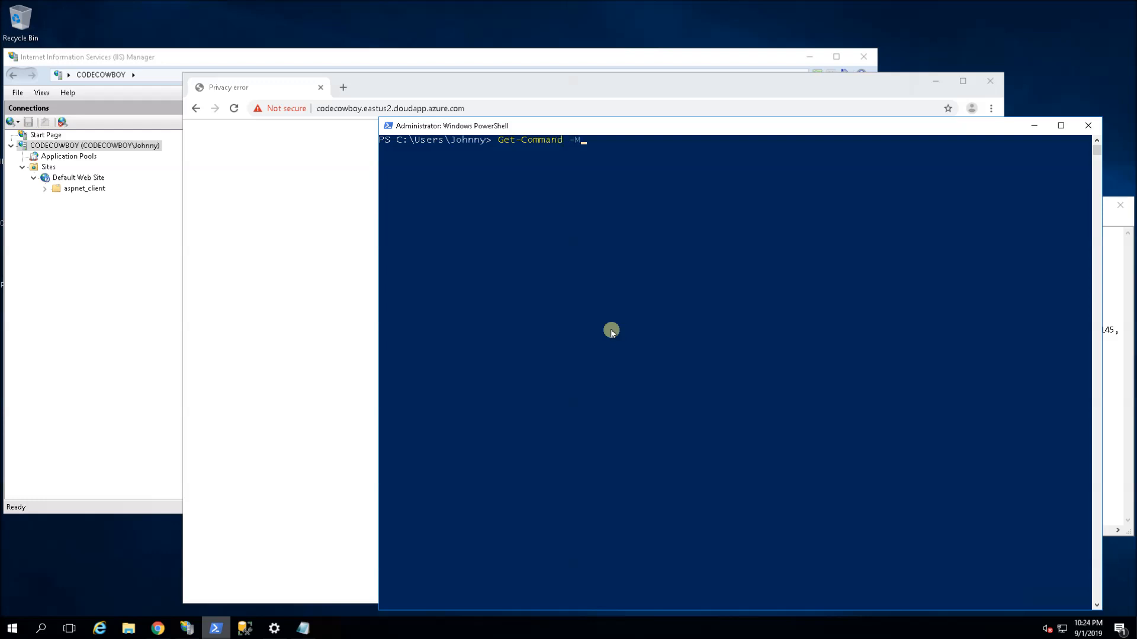
pyautogui.write('odule PKI')
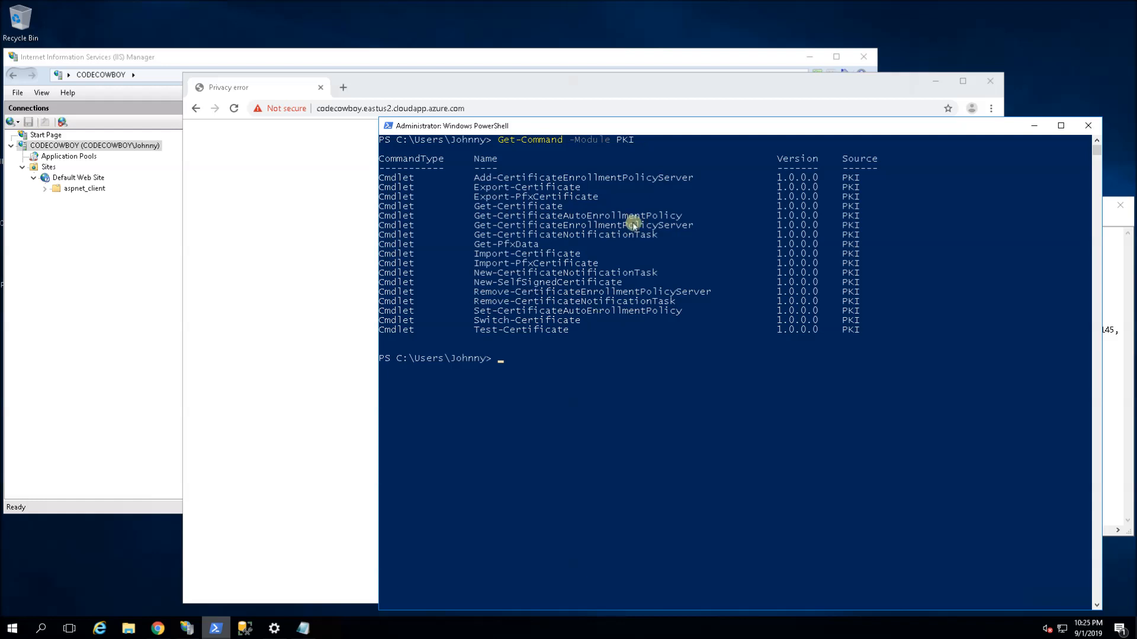
pyautogui.moveTo(499, 285)
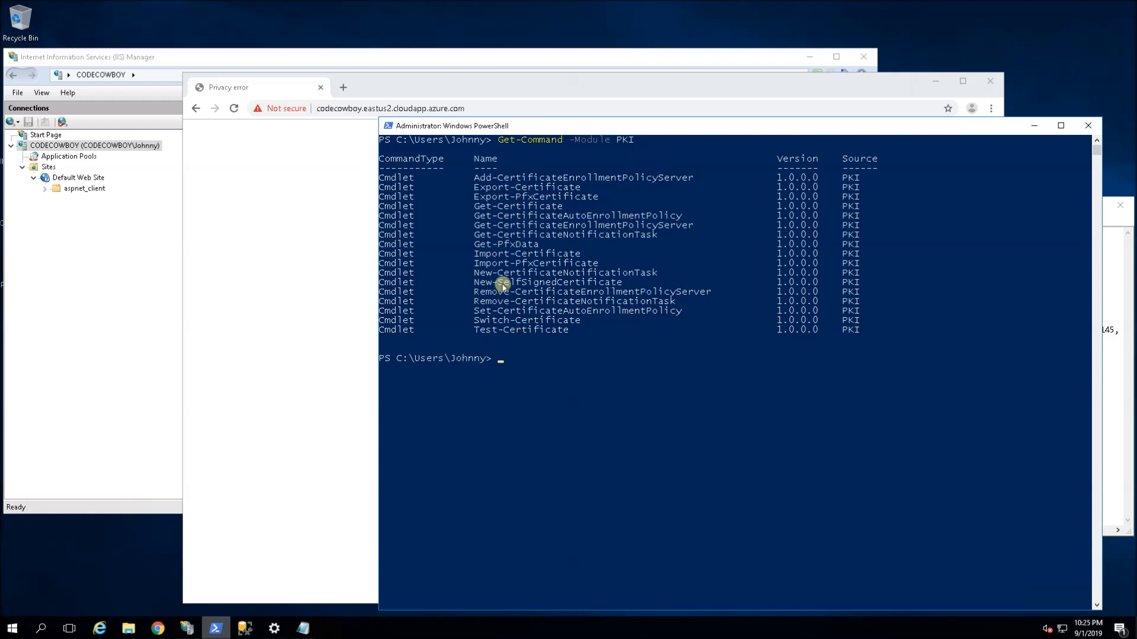
pyautogui.moveTo(1119, 402)
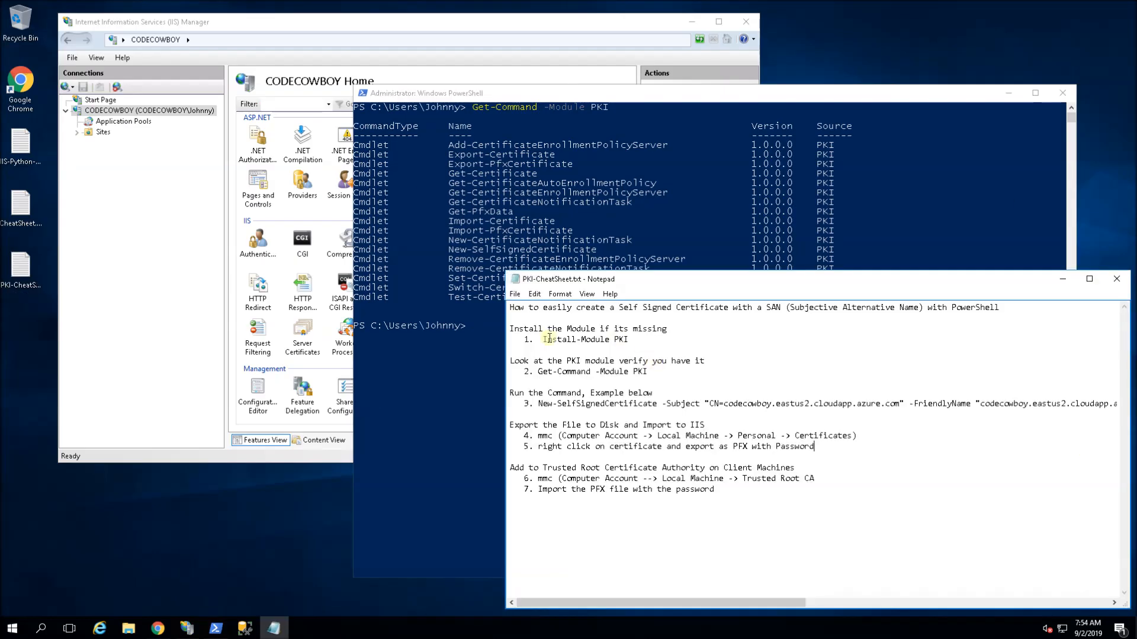
pyautogui.doubleClick(585, 340)
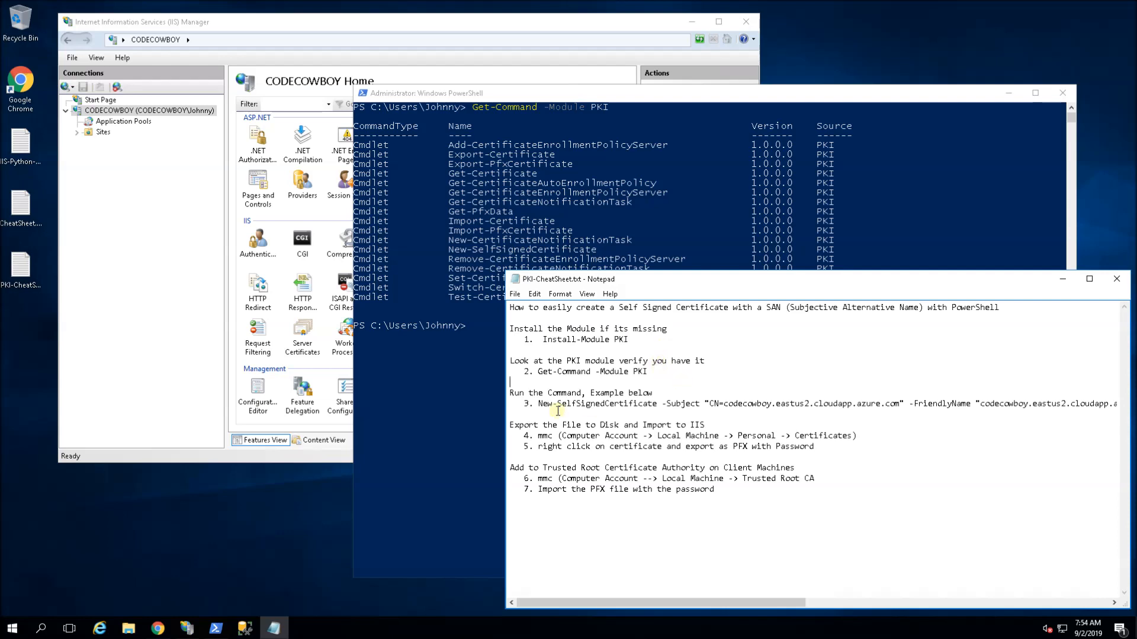
pyautogui.moveTo(537, 404)
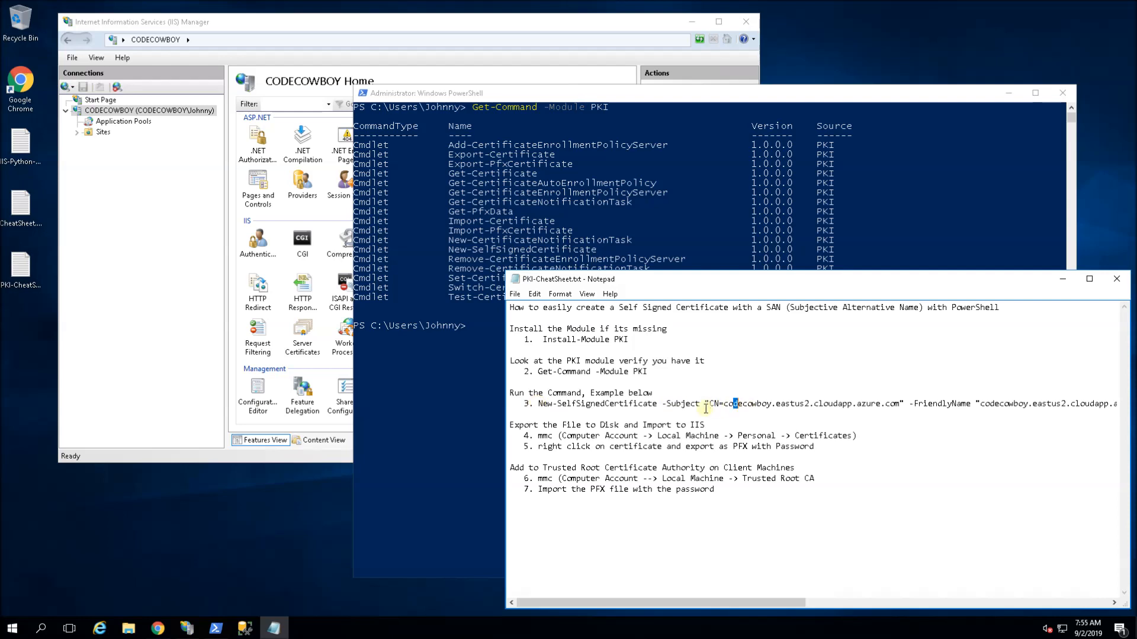
pyautogui.moveTo(703, 403); pyautogui.dragTo(902, 403)
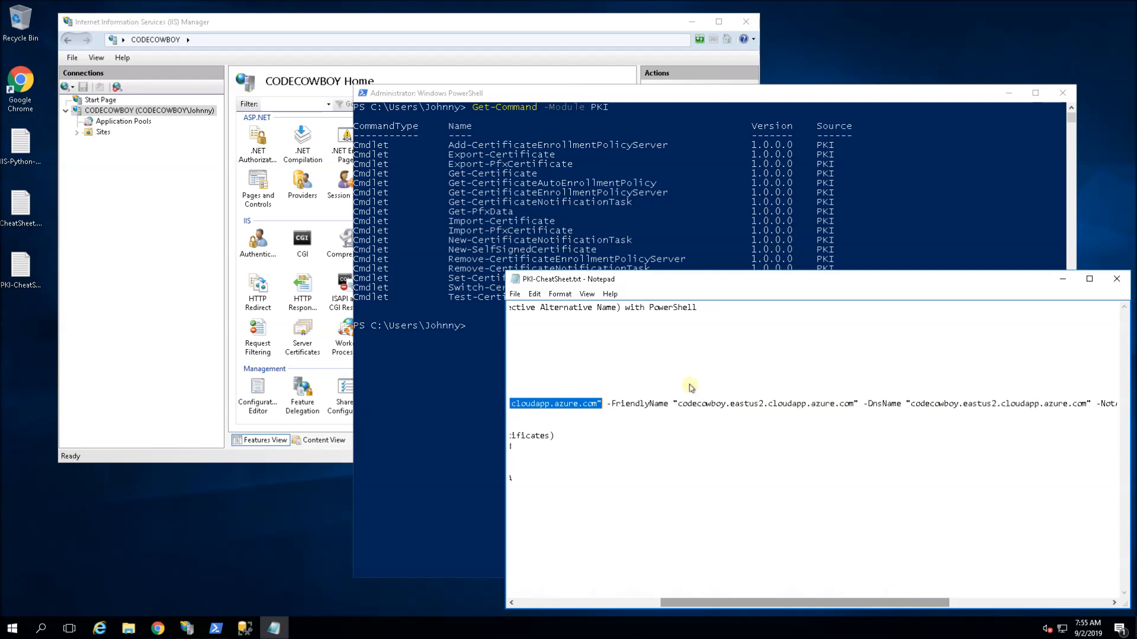
pyautogui.moveTo(893, 403)
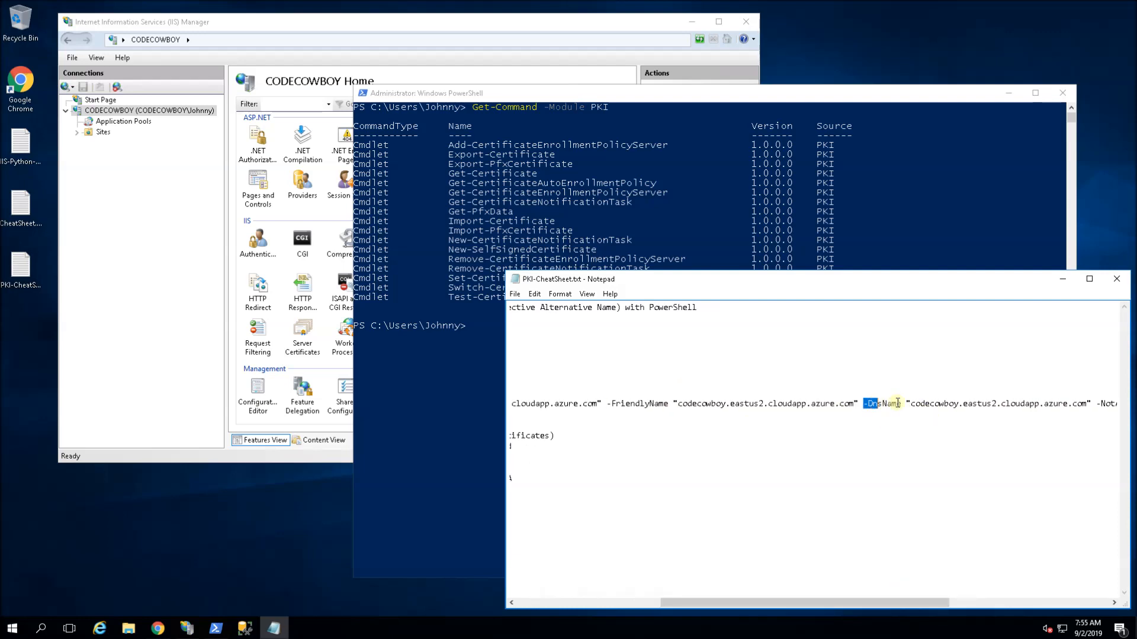
pyautogui.moveTo(867, 403); pyautogui.dragTo(1091, 403)
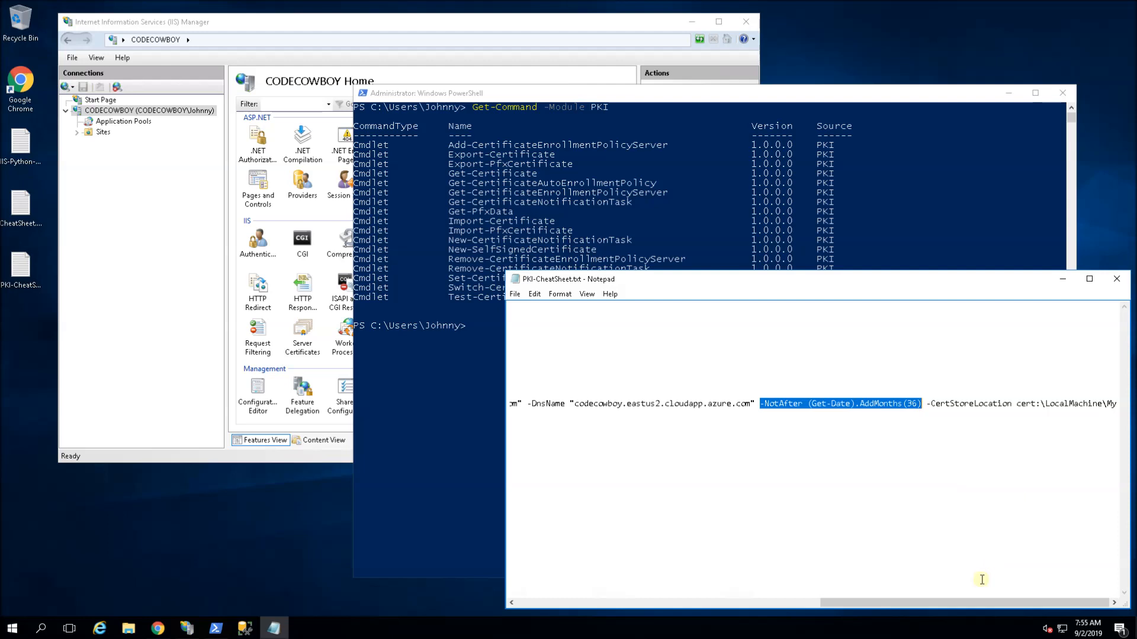
pyautogui.moveTo(1081, 404)
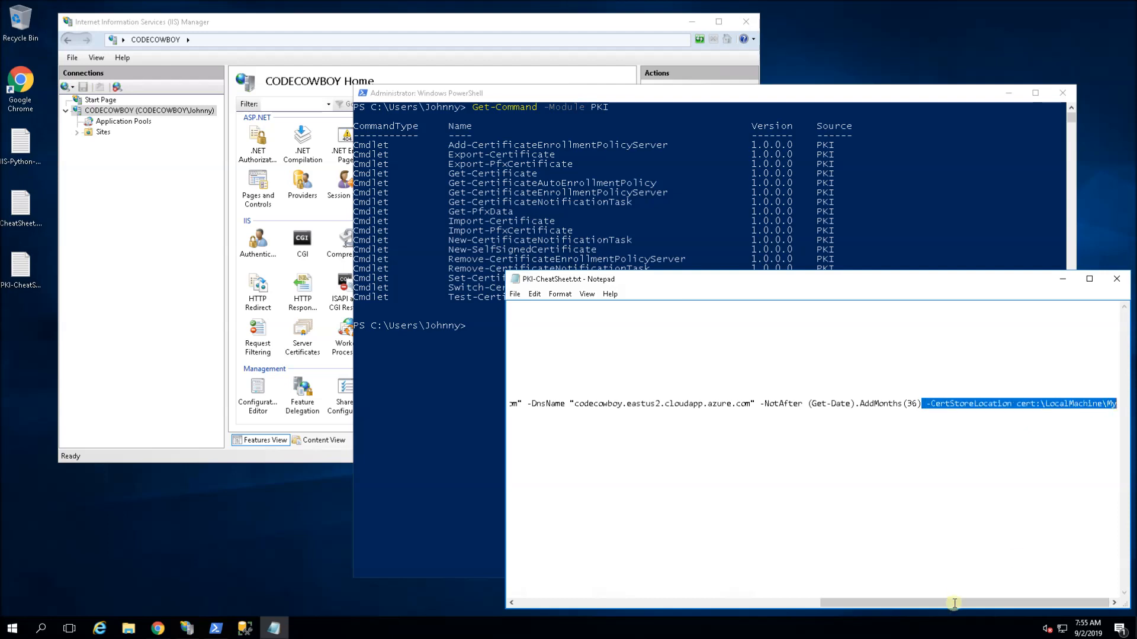
pyautogui.hscroll(-3)
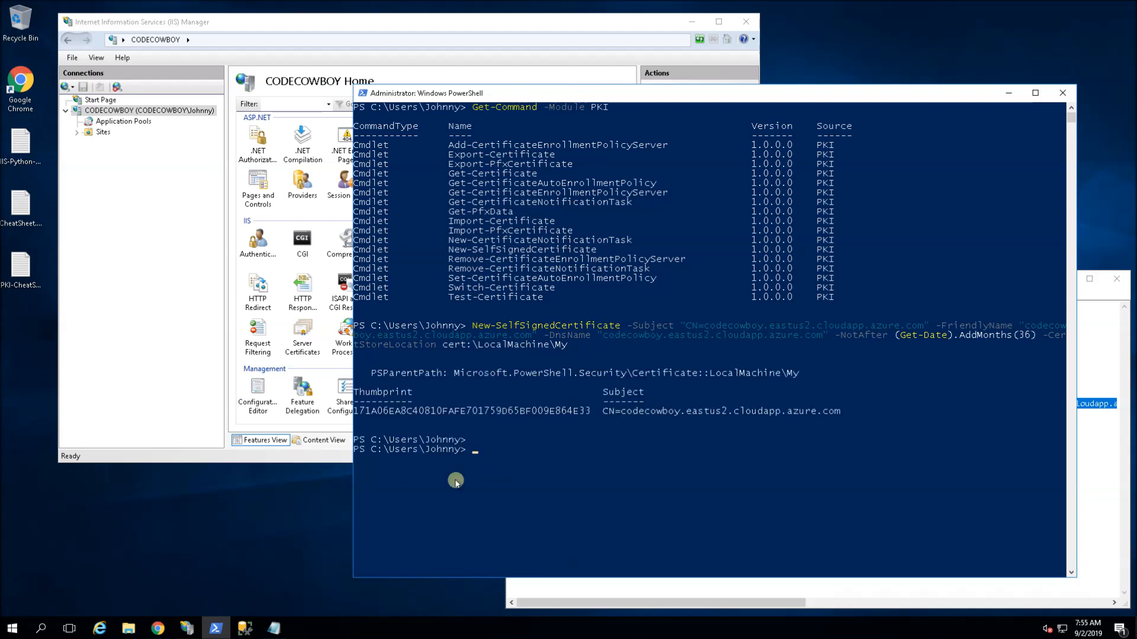
# - Launch the Microsoft Management Console with mmc
pyautogui.write('mm')
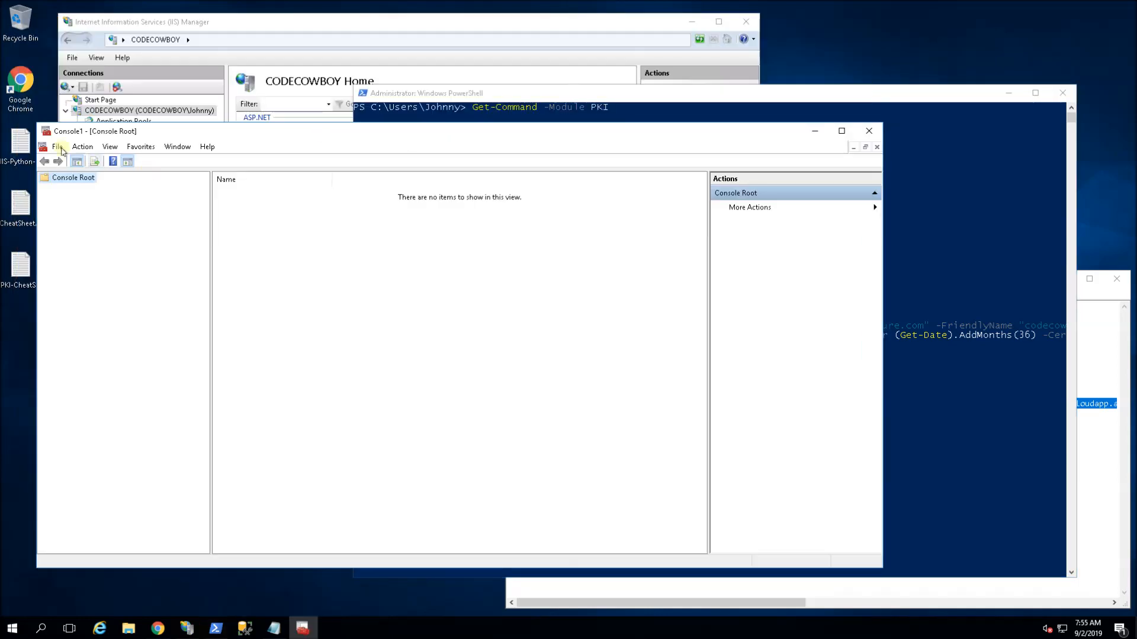
# - Add the Certificates snap-in for the local computer account via Add/Remove Snap-in
pyautogui.click(57, 147)
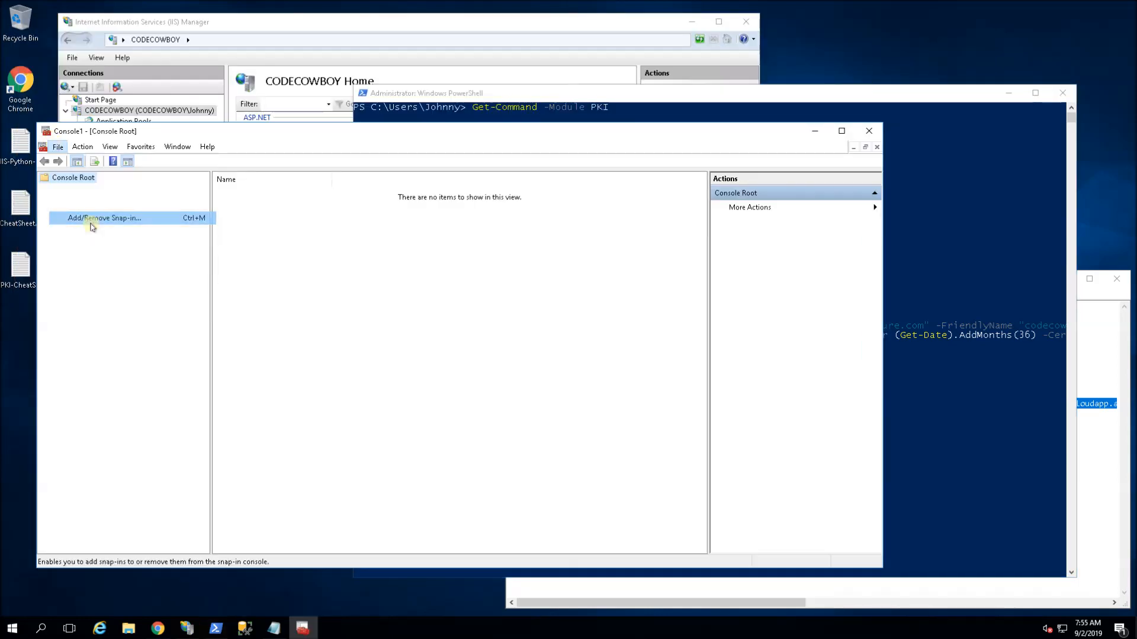
pyautogui.click(104, 218)
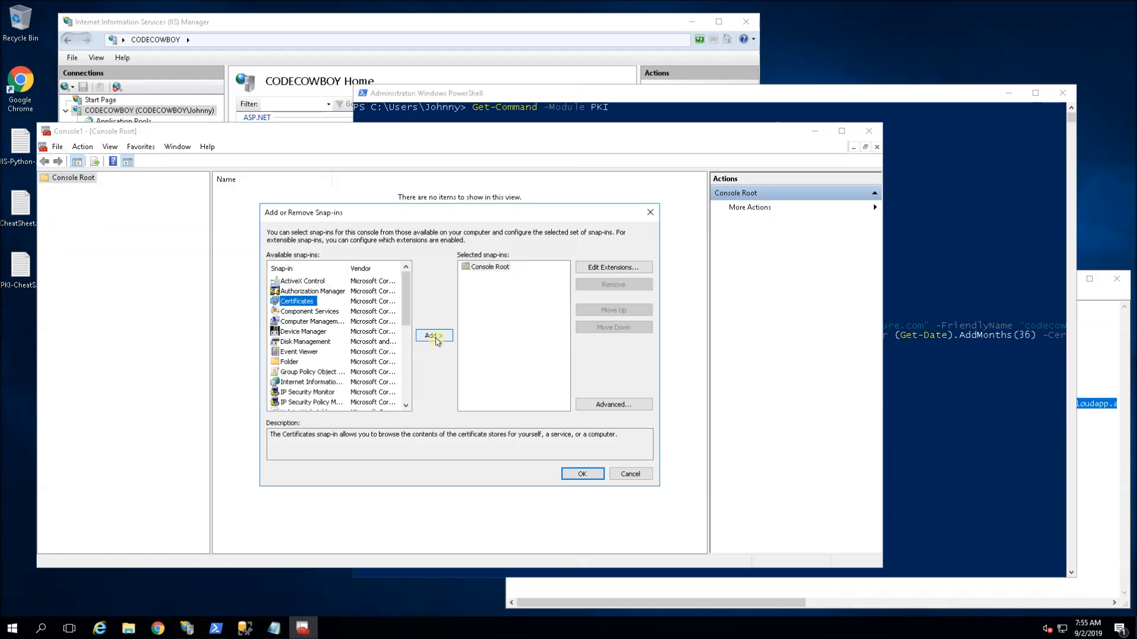
pyautogui.click(433, 335)
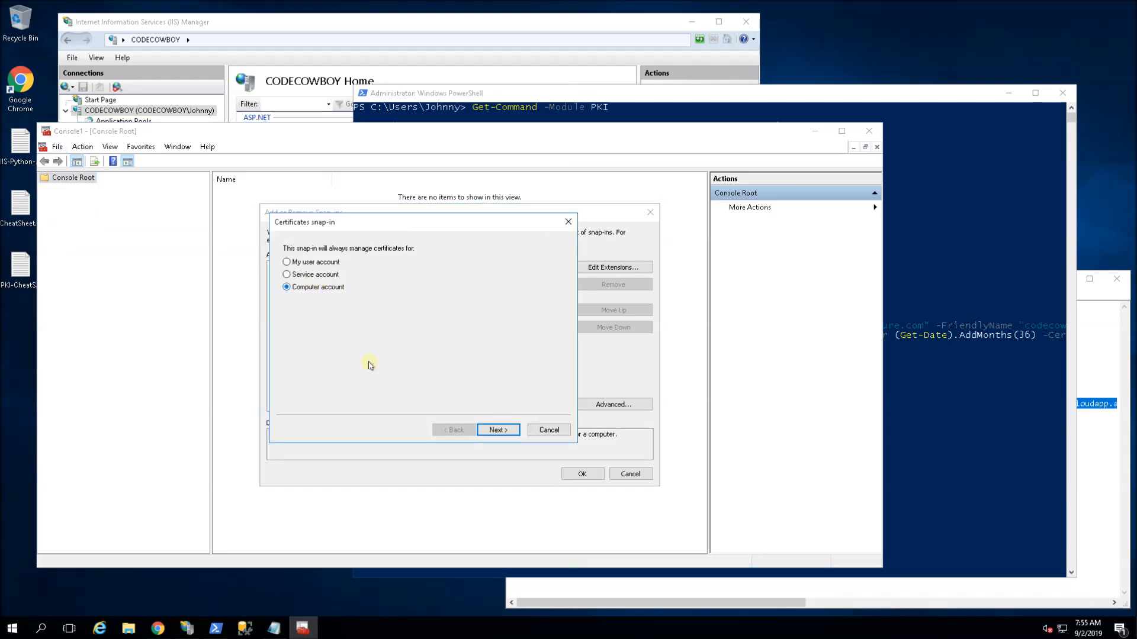
pyautogui.click(499, 430)
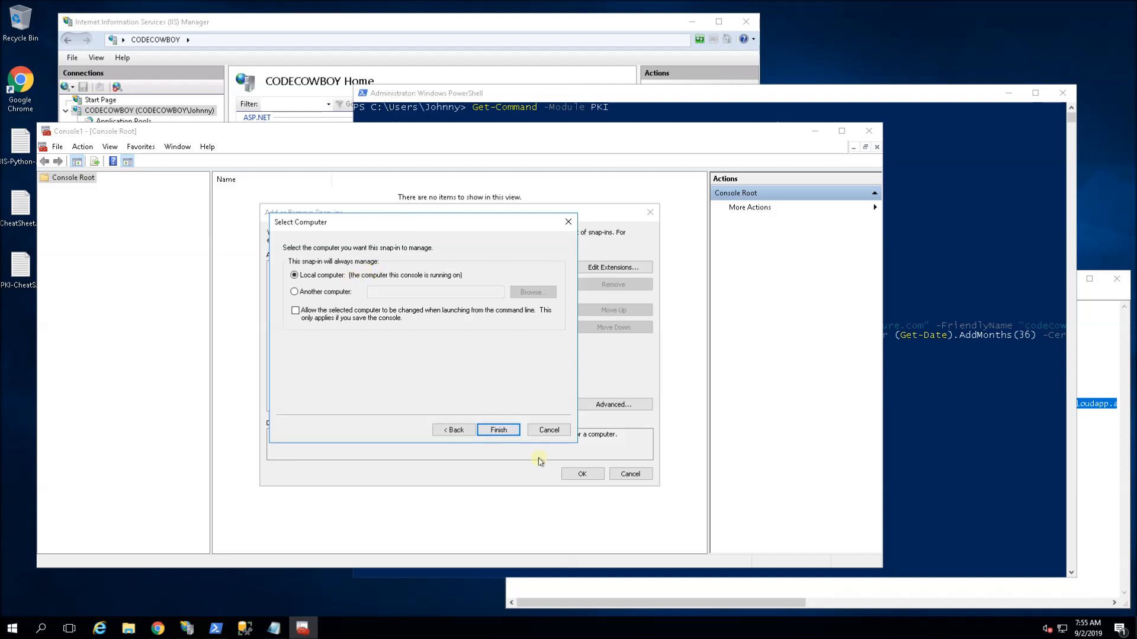
pyautogui.click(499, 429)
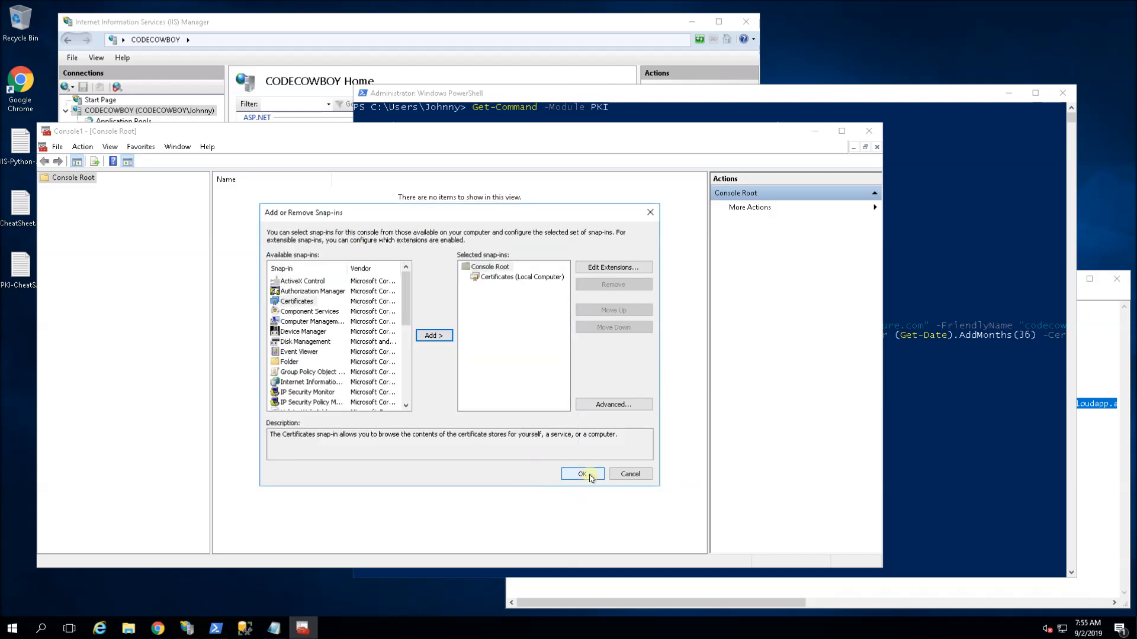
pyautogui.click(580, 474)
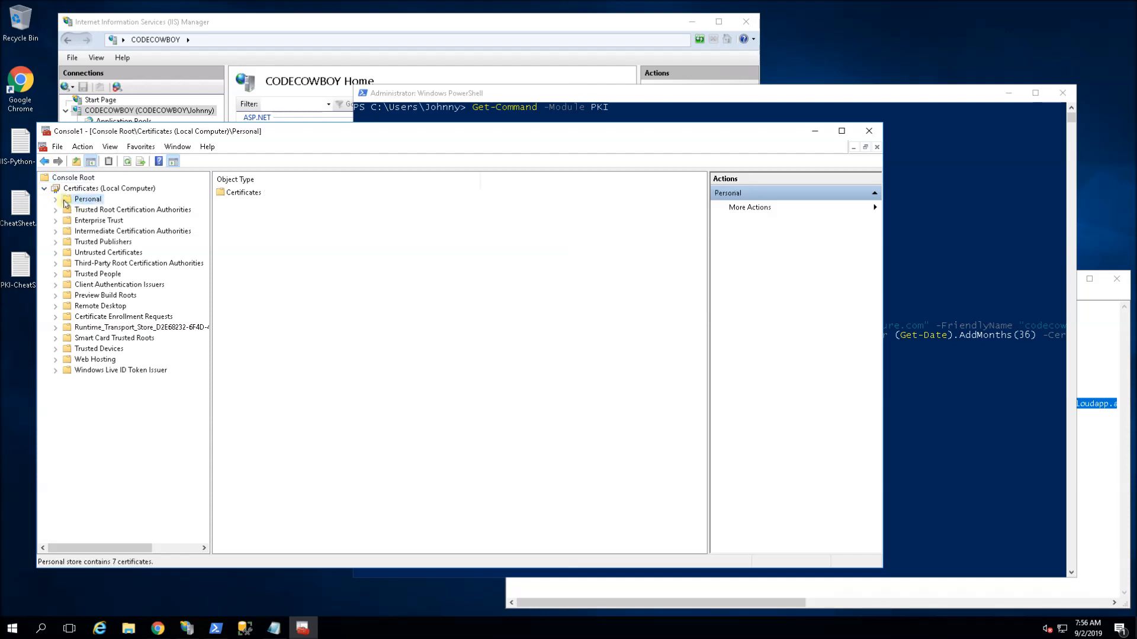
pyautogui.click(57, 198)
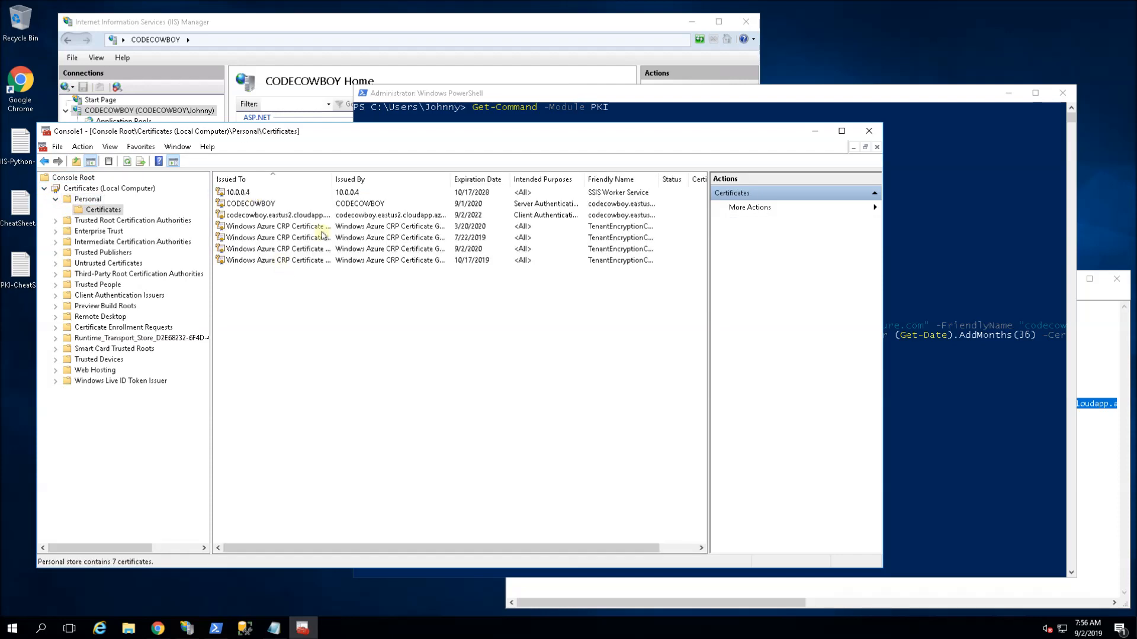
pyautogui.click(276, 214)
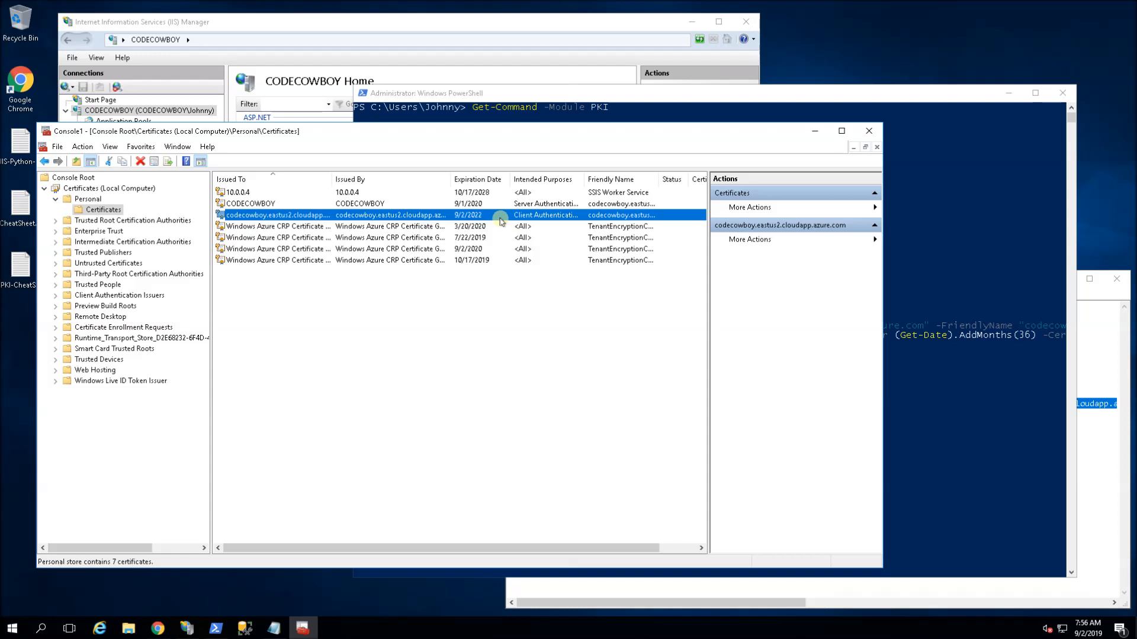
pyautogui.doubleClick(280, 214)
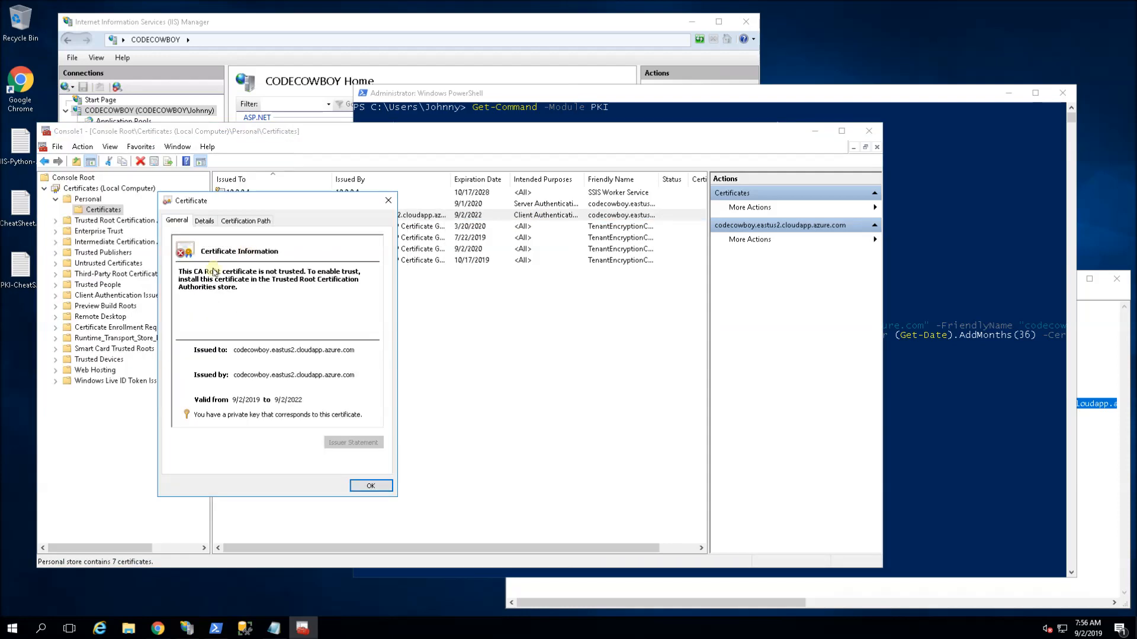
pyautogui.click(203, 220)
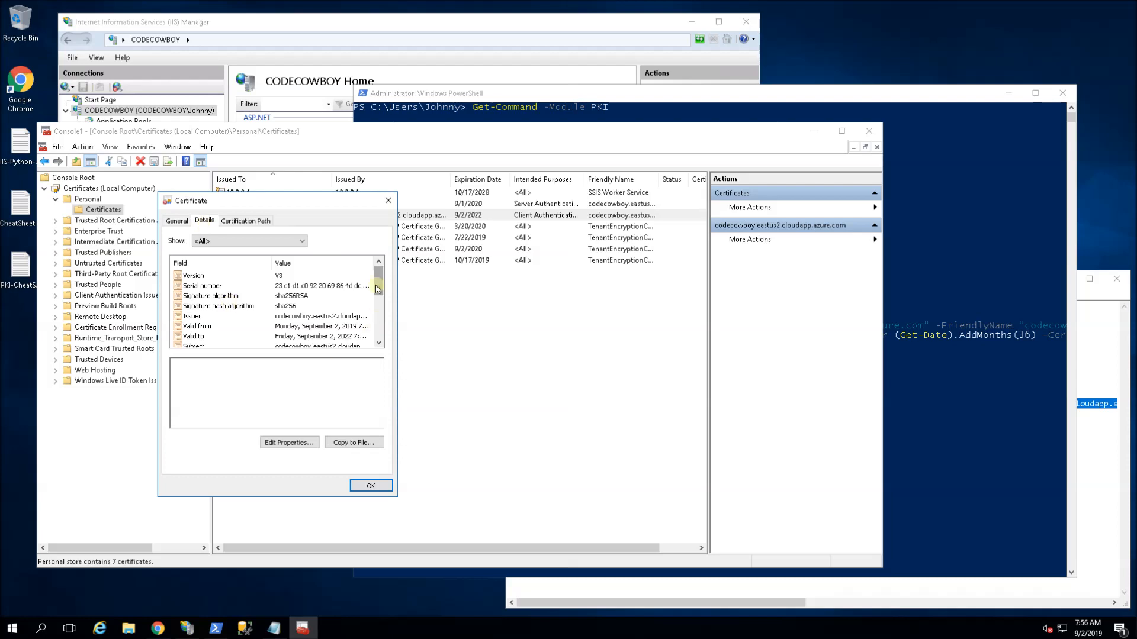
pyautogui.scroll(-3)
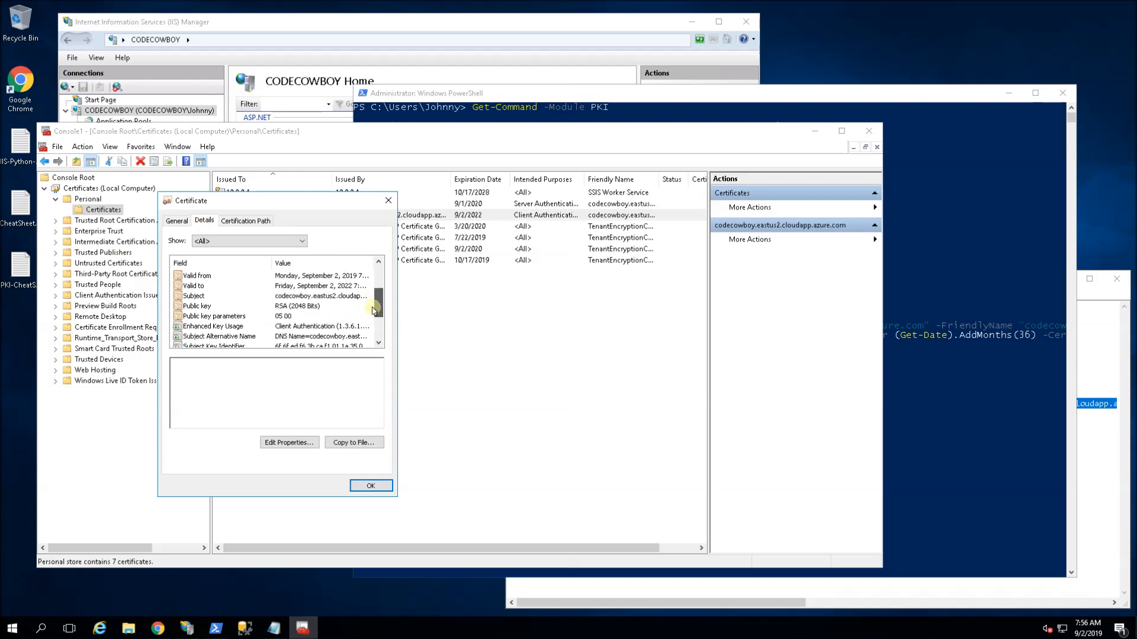
pyautogui.click(218, 316)
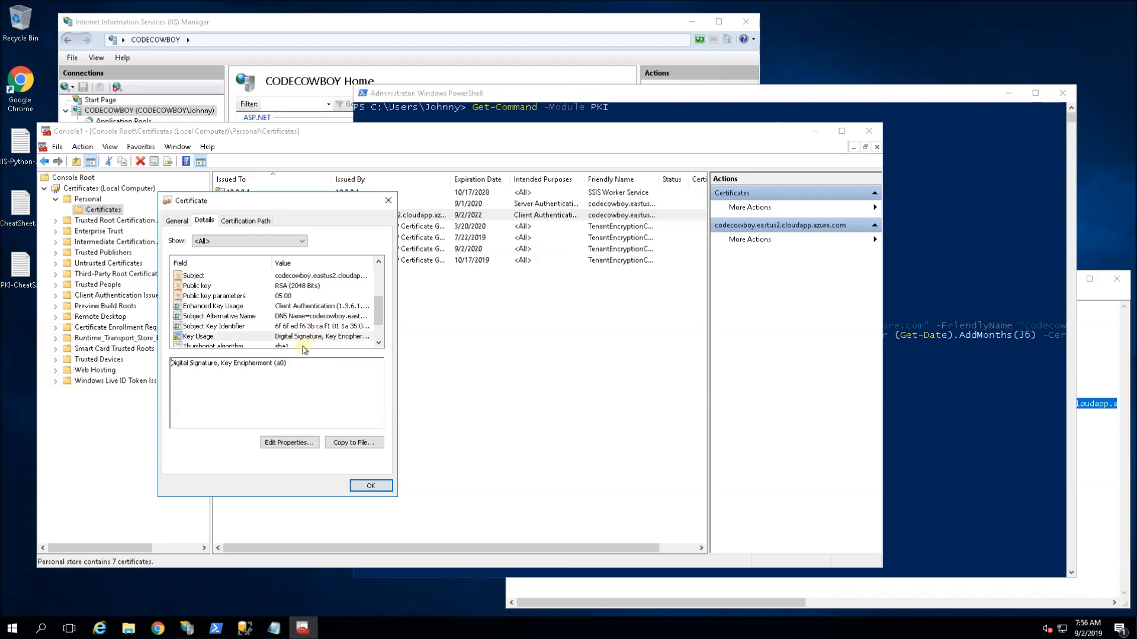
pyautogui.scroll(-3)
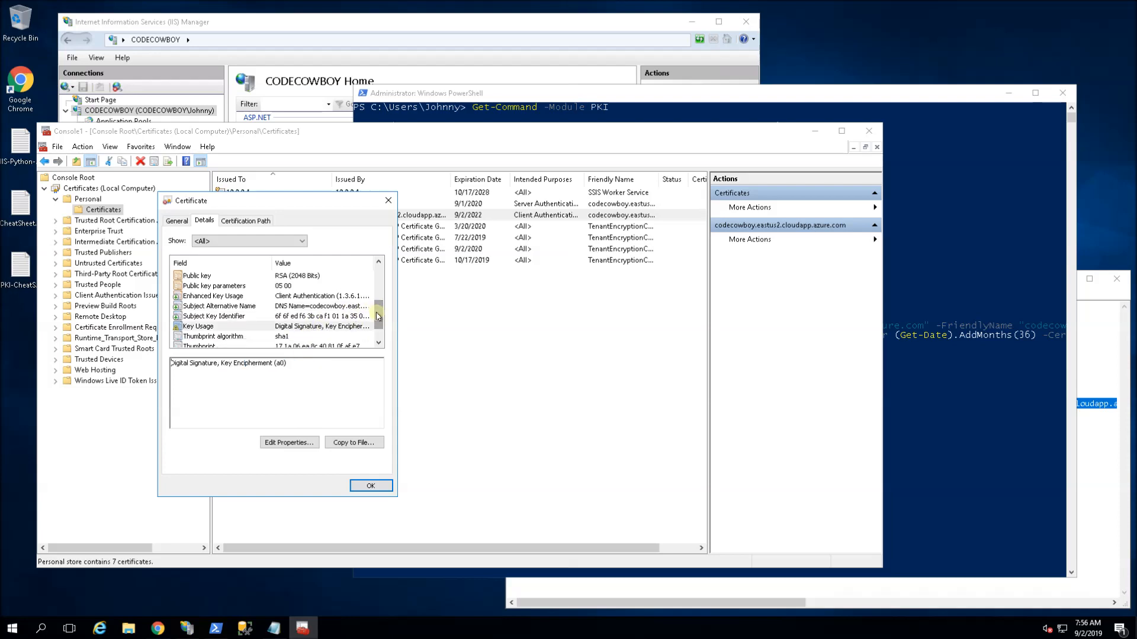
pyautogui.scroll(-3)
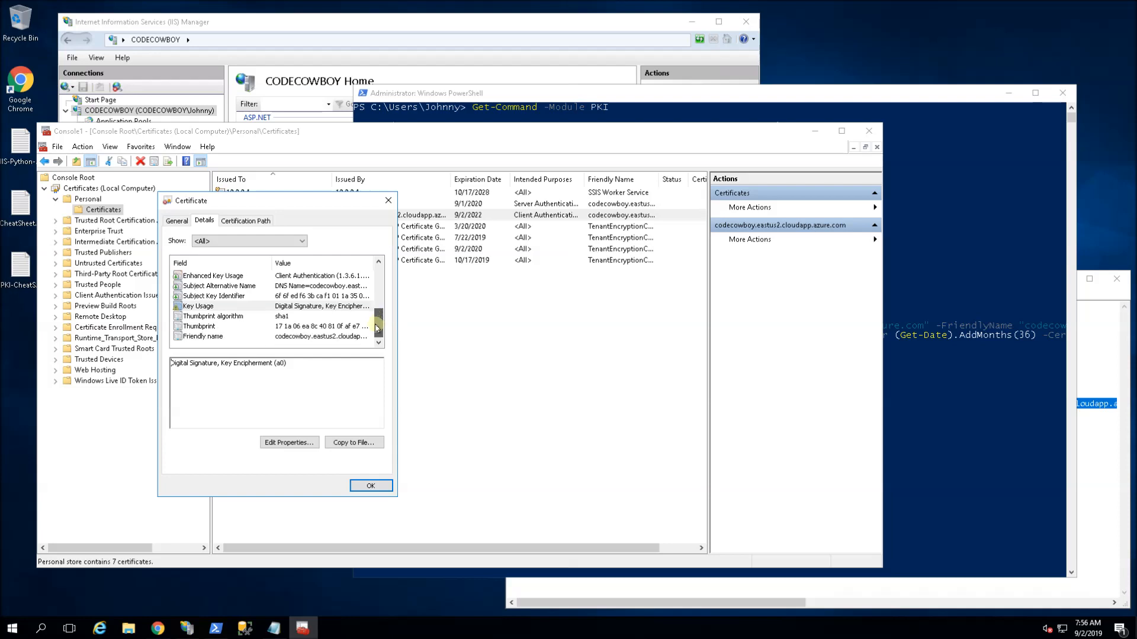
pyautogui.click(213, 285)
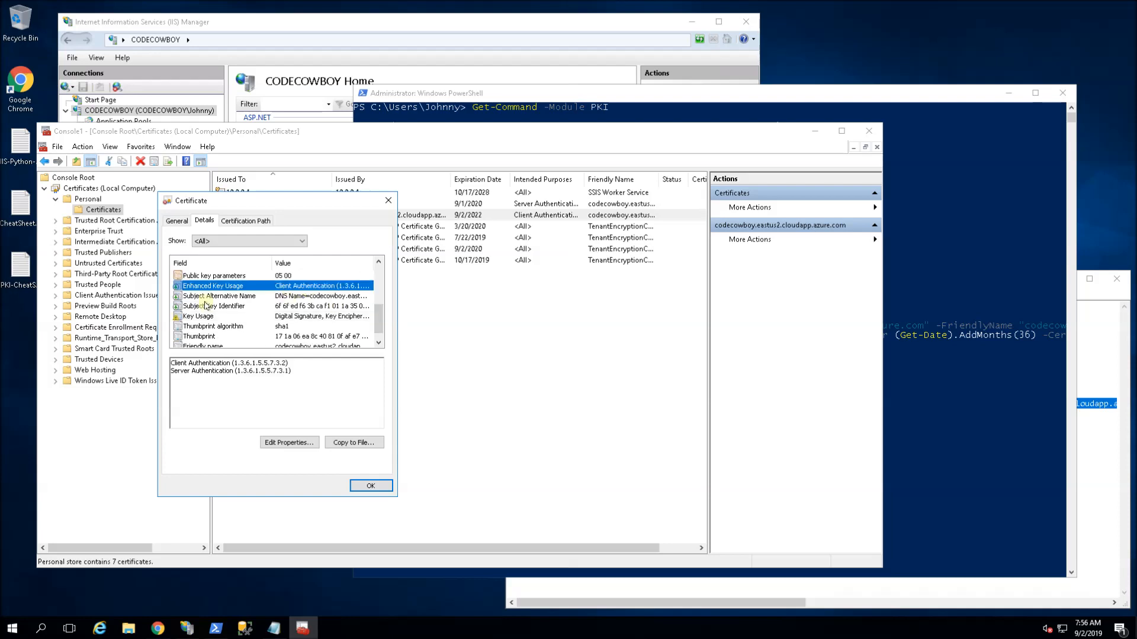
pyautogui.doubleClick(229, 362)
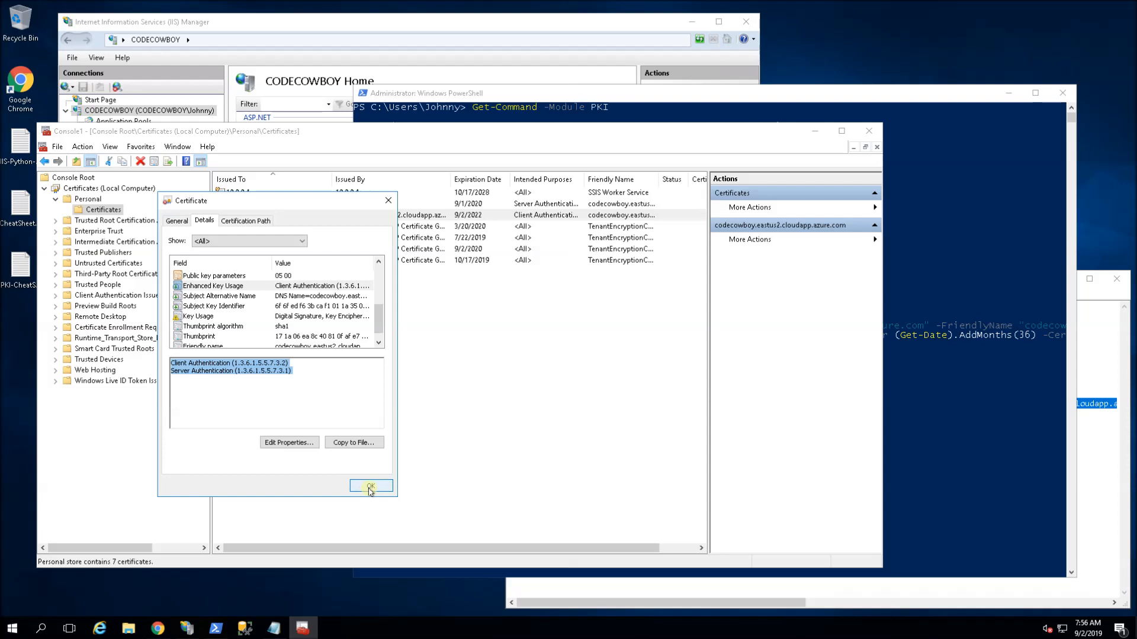
pyautogui.click(370, 485)
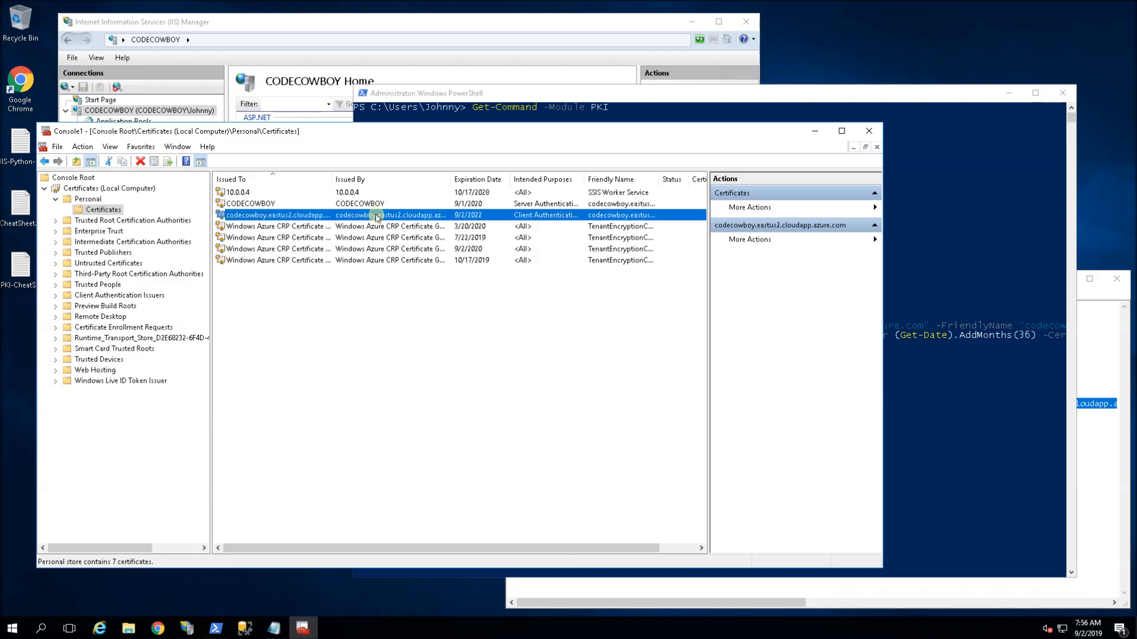
# - Start exporting the codecowboy certificate with its private key and full path, protected by a password
pyautogui.rightClick(376, 214)
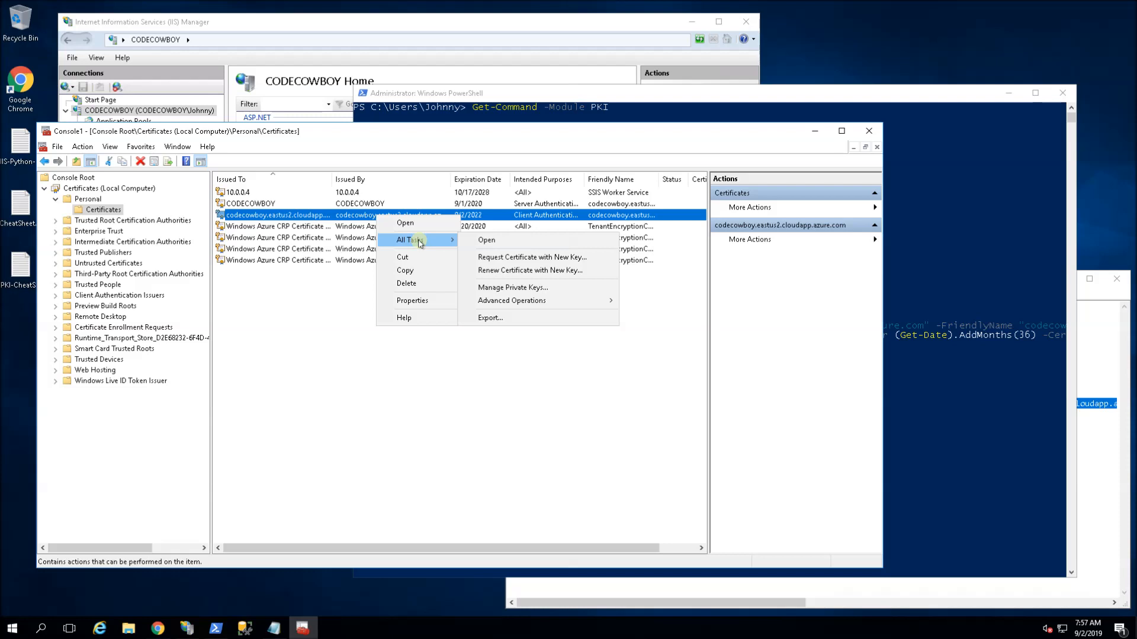
pyautogui.click(489, 317)
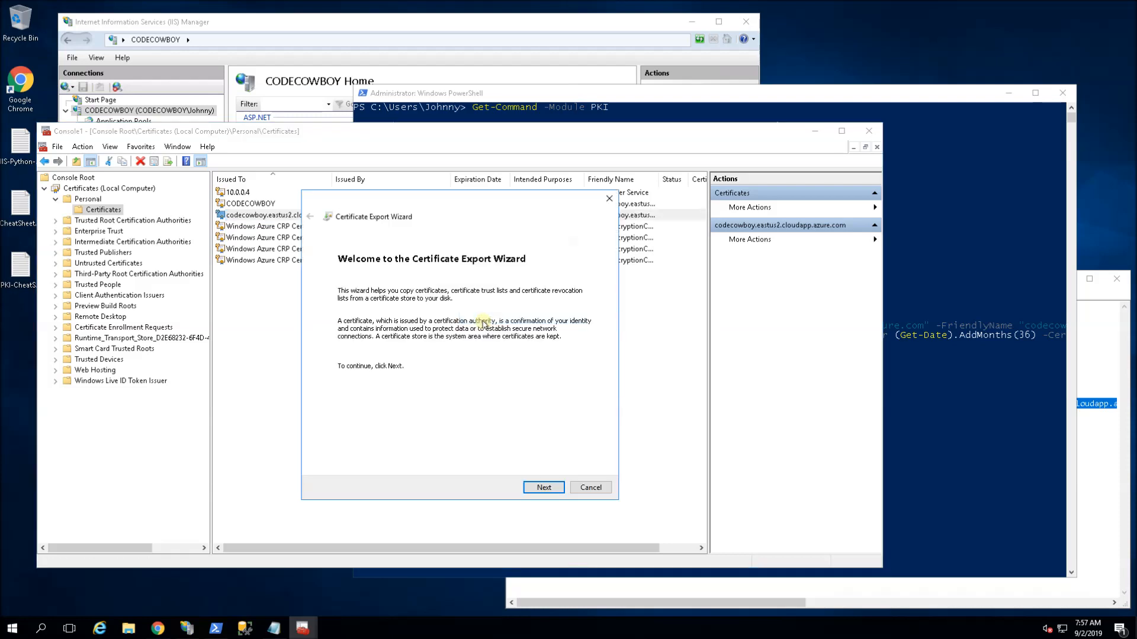
pyautogui.click(544, 487)
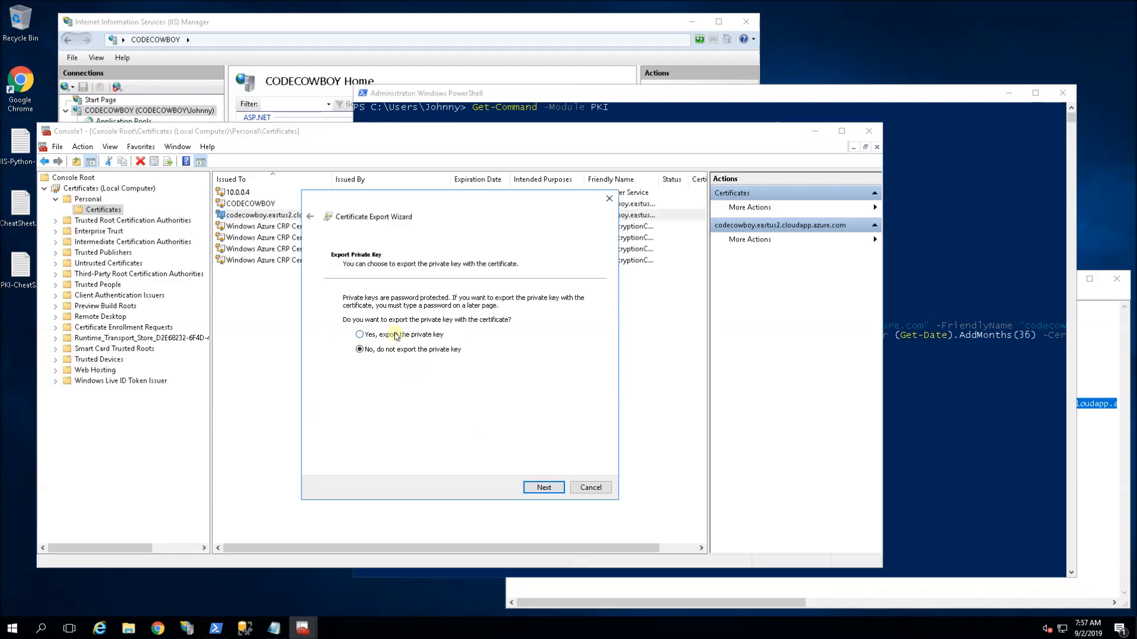
pyautogui.click(544, 487)
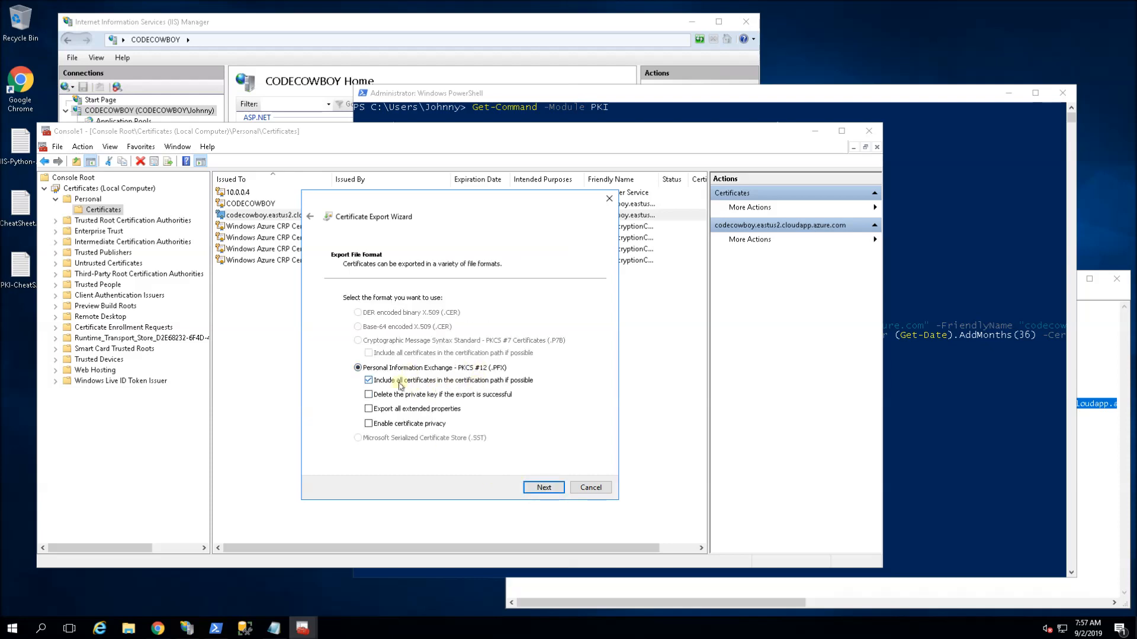
pyautogui.click(368, 380)
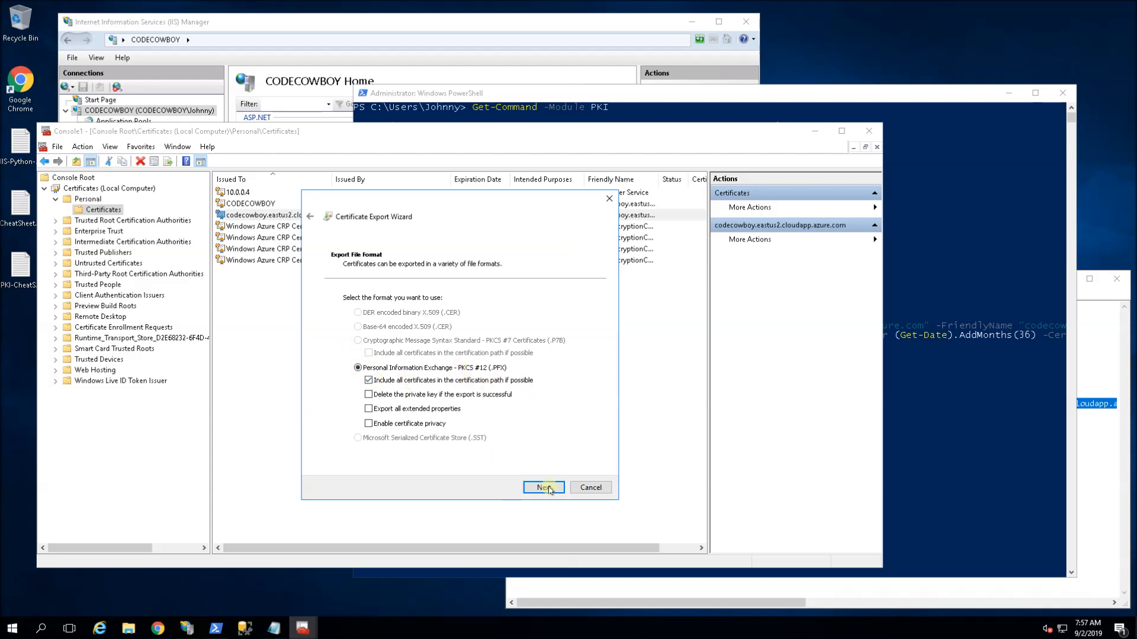
pyautogui.click(544, 487)
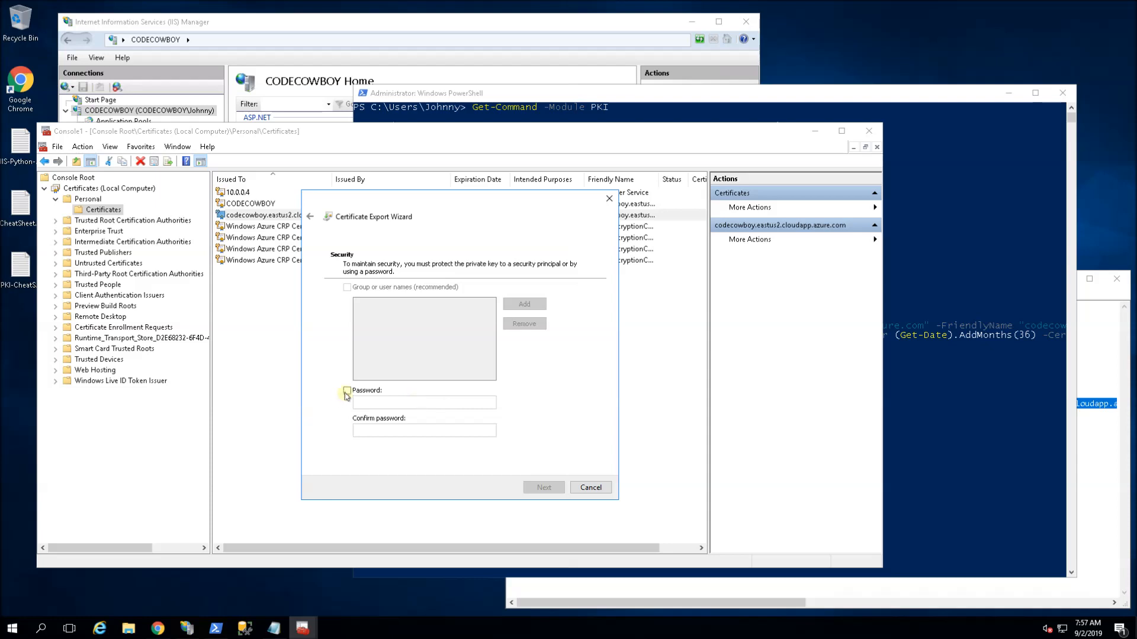
pyautogui.write('•••')
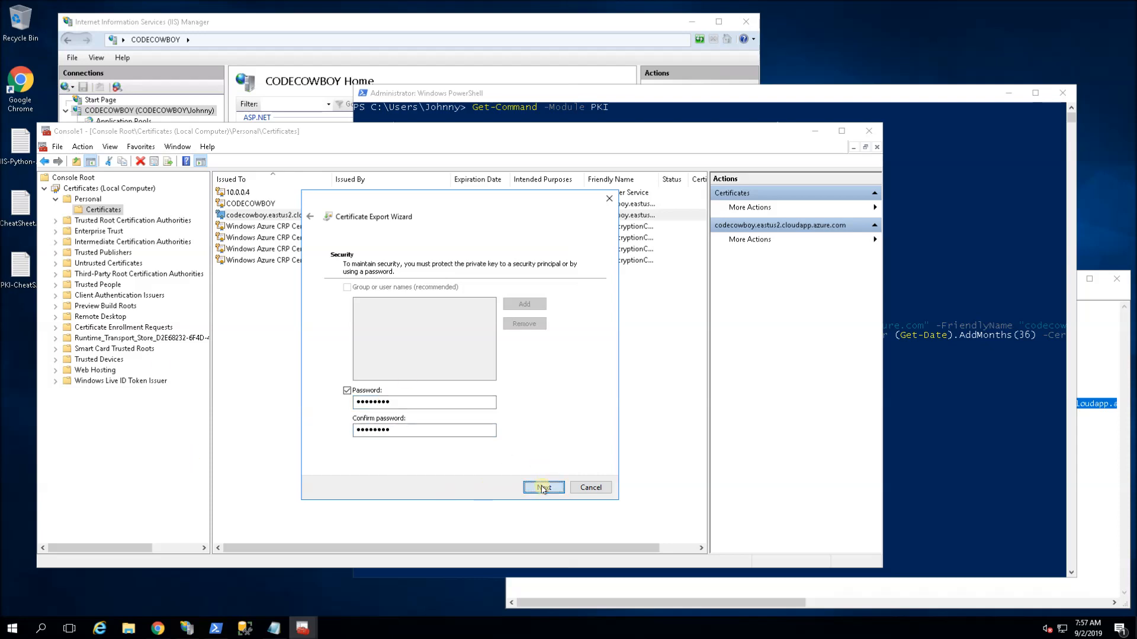
pyautogui.click(544, 487)
pyautogui.write('C:\\Temp\\')
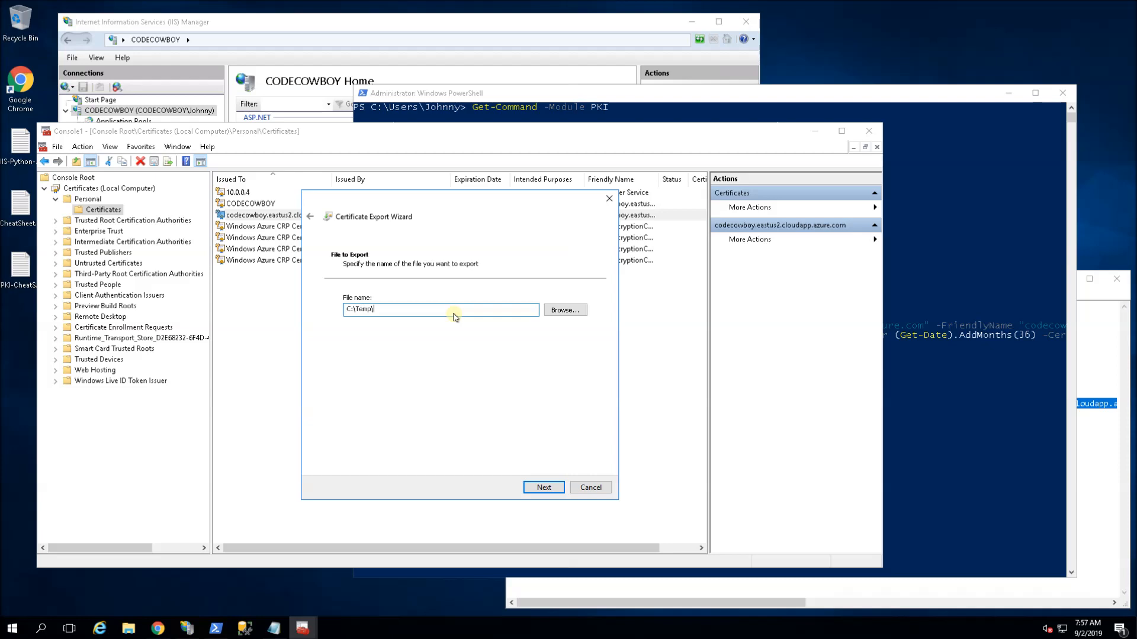
# - Name the export file test-cert in C:\Temp and finish the export successfully
pyautogui.write('test-ce')
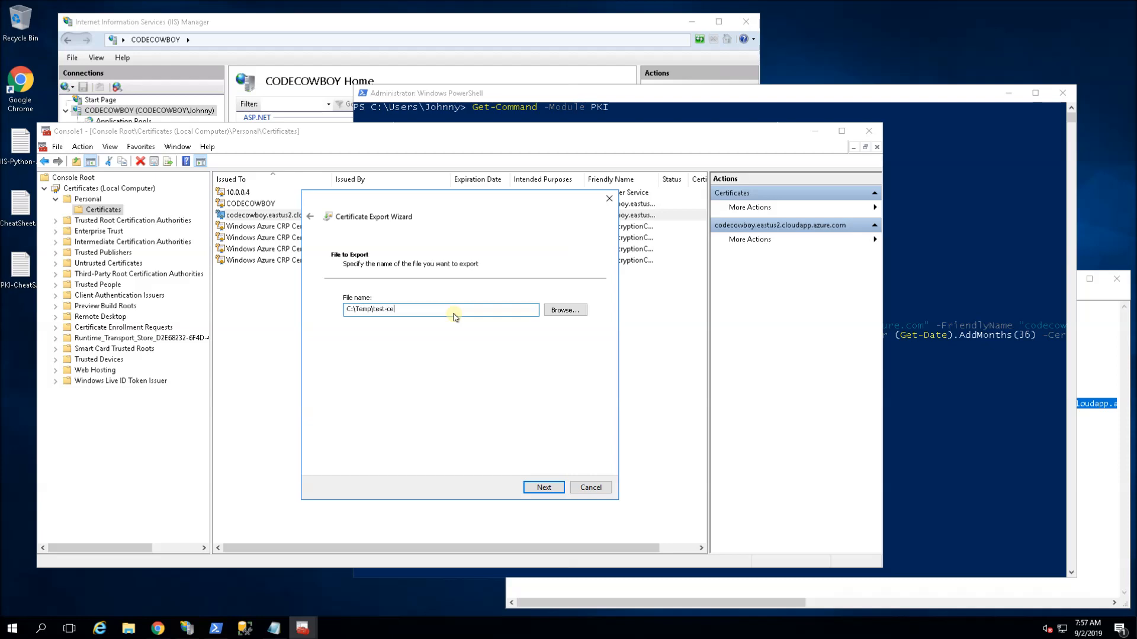
pyautogui.write('rt')
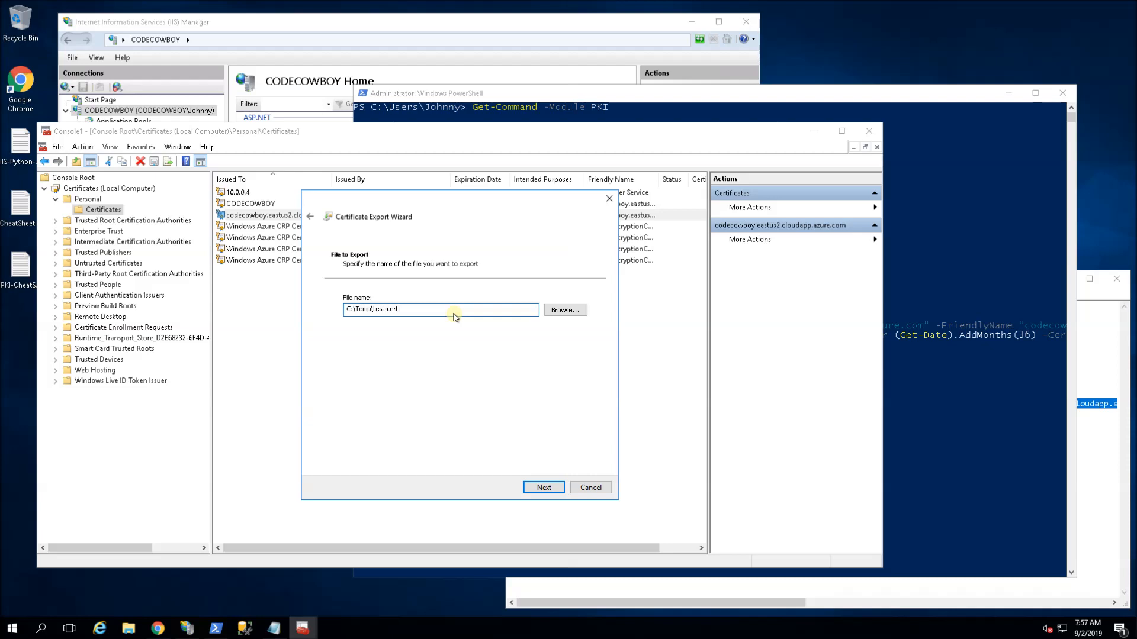
pyautogui.write('.p')
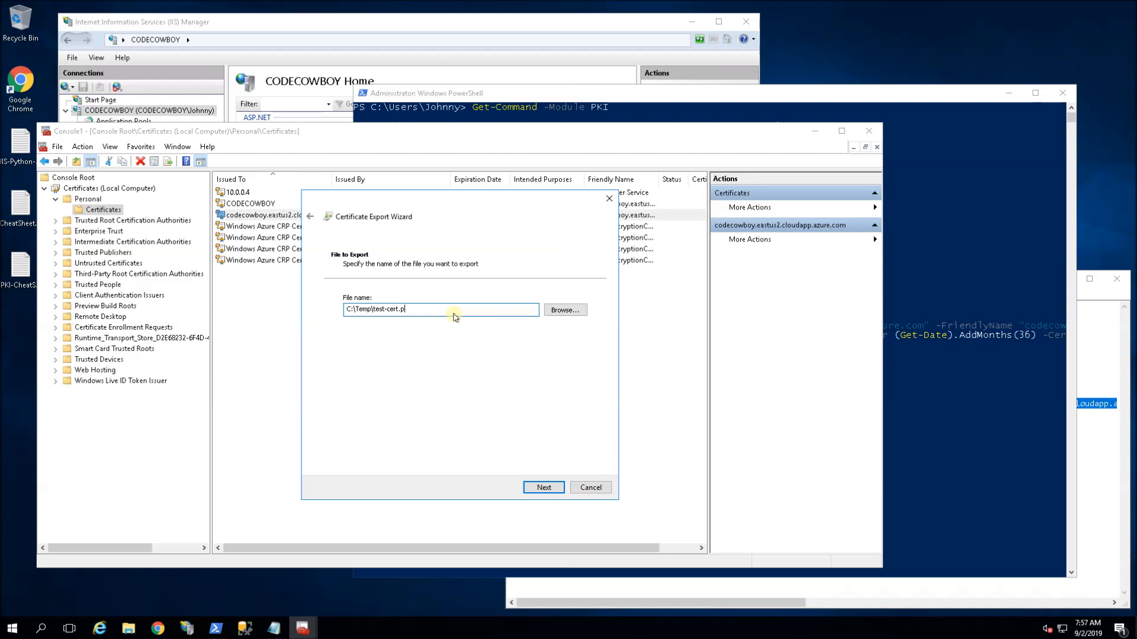
pyautogui.press('BackSpace')
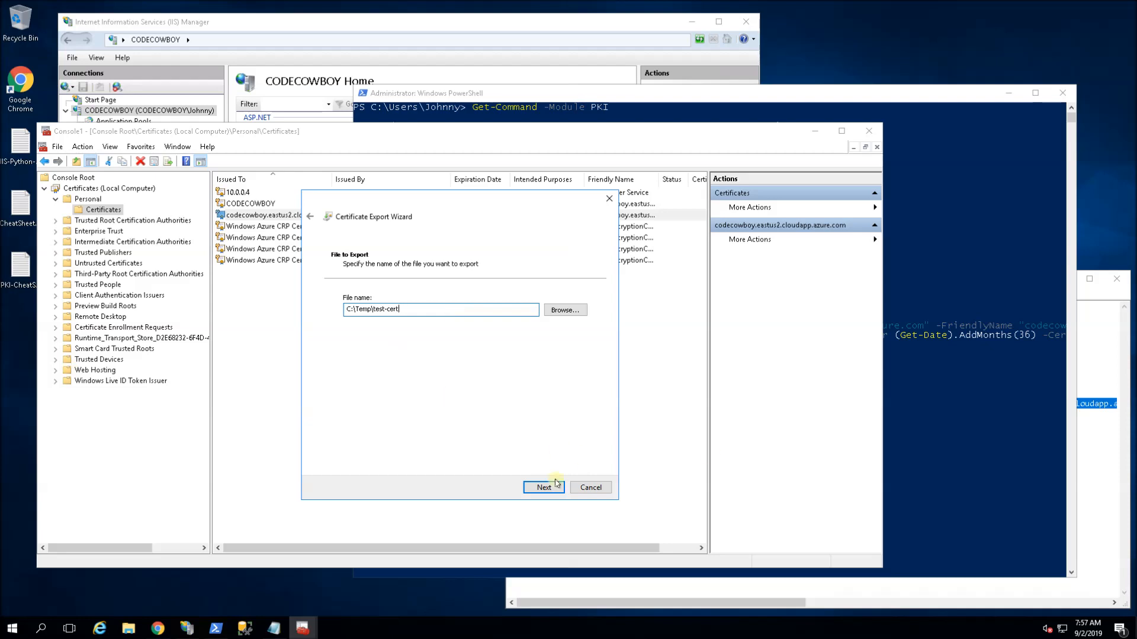
pyautogui.click(543, 487)
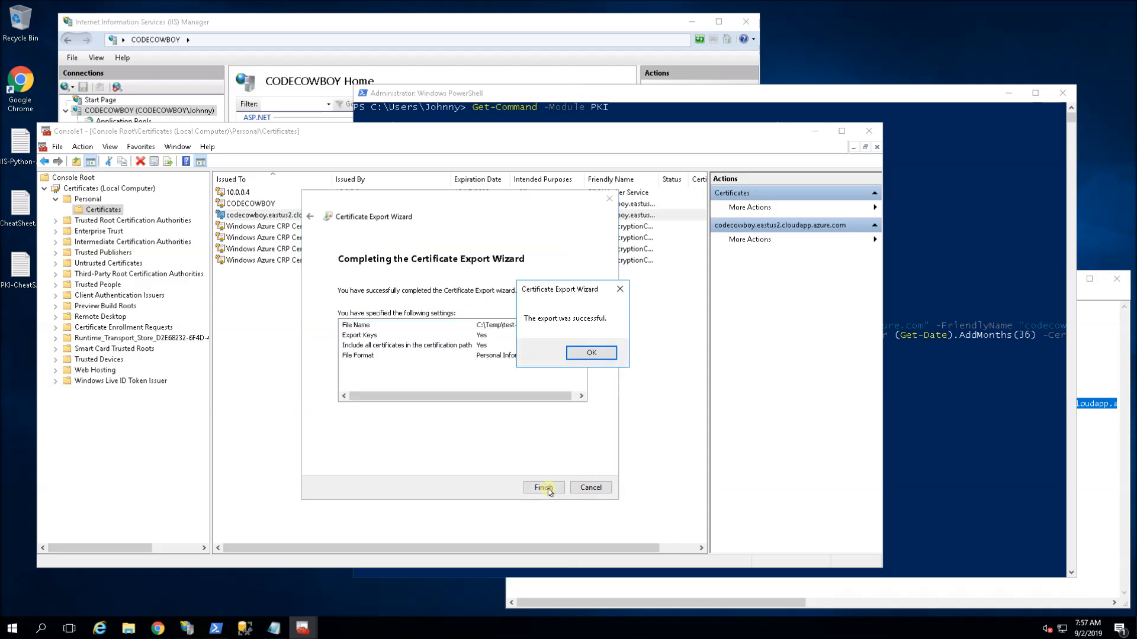
pyautogui.click(590, 352)
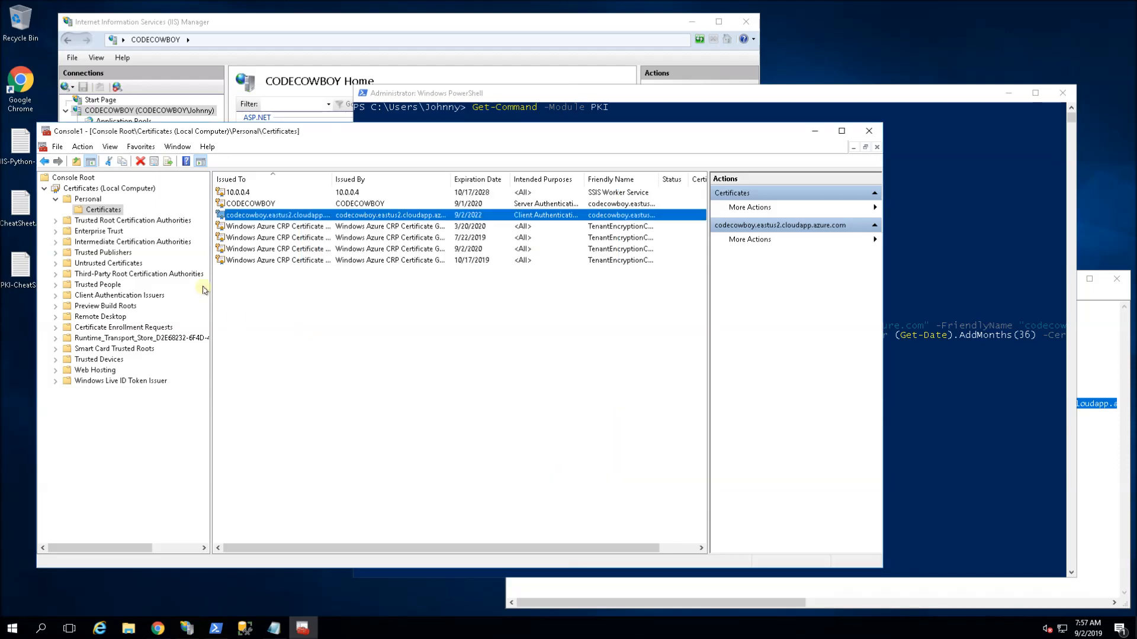
# - Start the Certificate Import Wizard from the Trusted Root Certification Authorities store
pyautogui.click(133, 221)
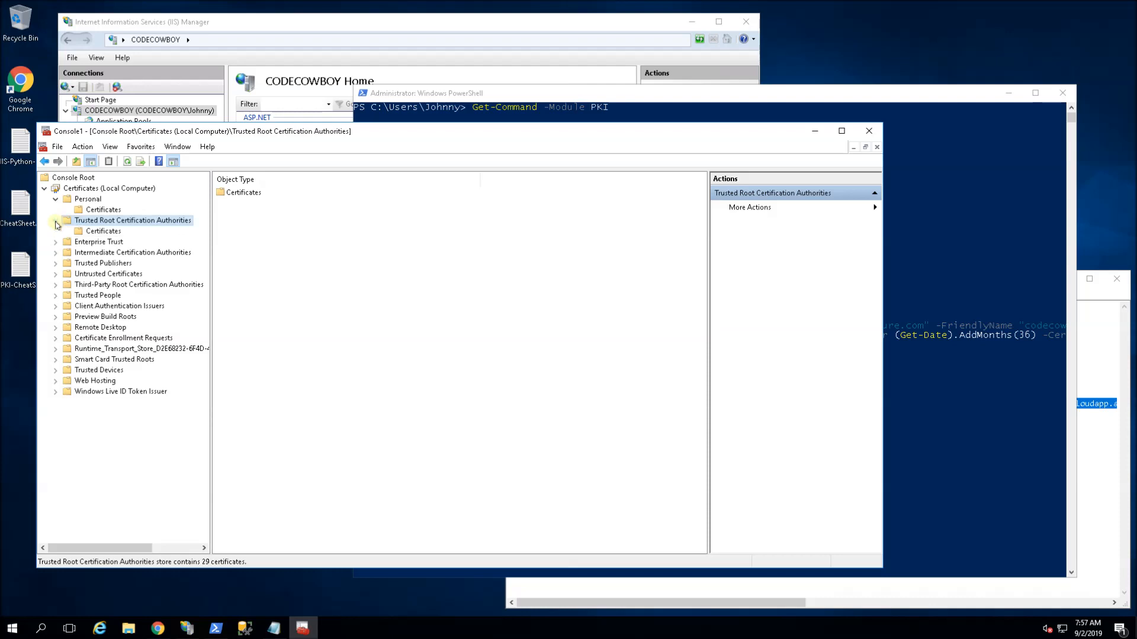
pyautogui.click(102, 231)
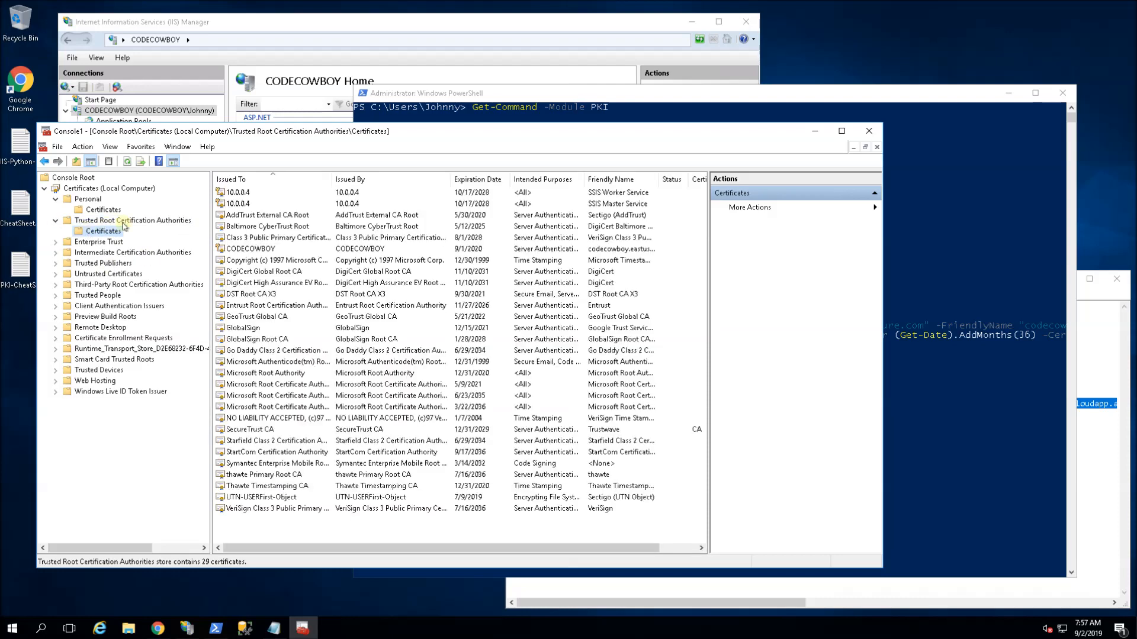
pyautogui.rightClick(355, 525)
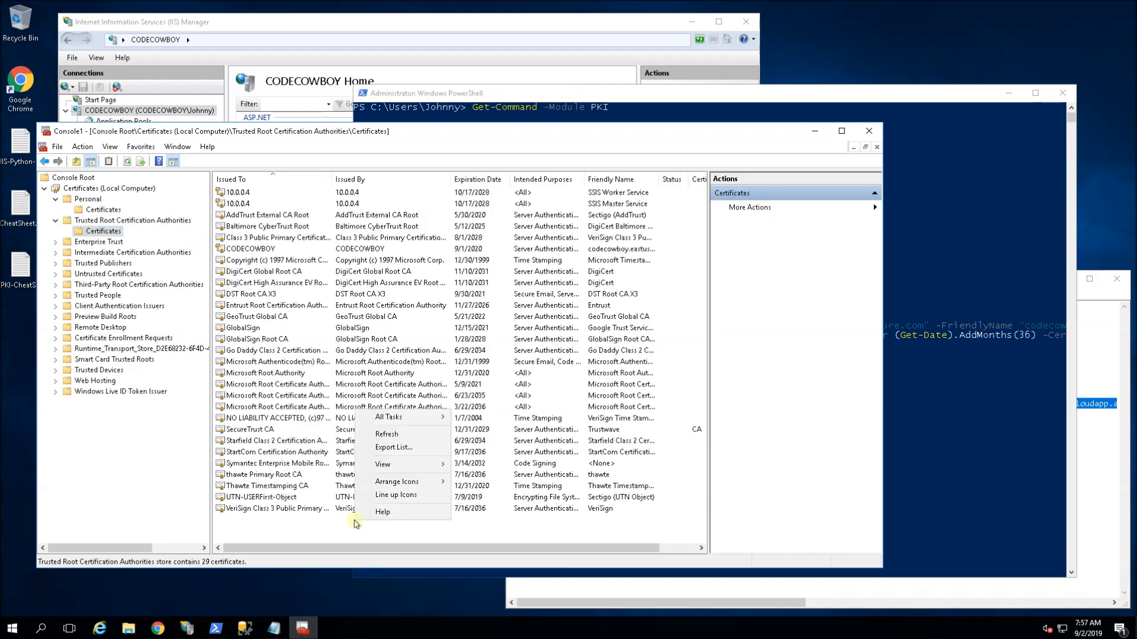
pyautogui.moveTo(388, 418)
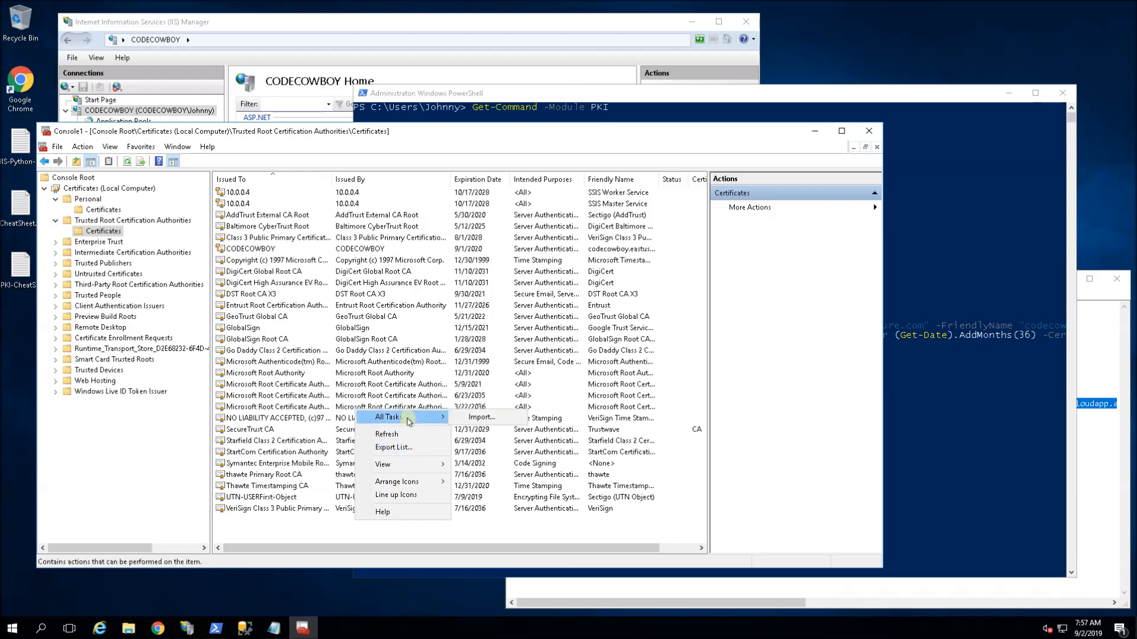
pyautogui.moveTo(482, 418)
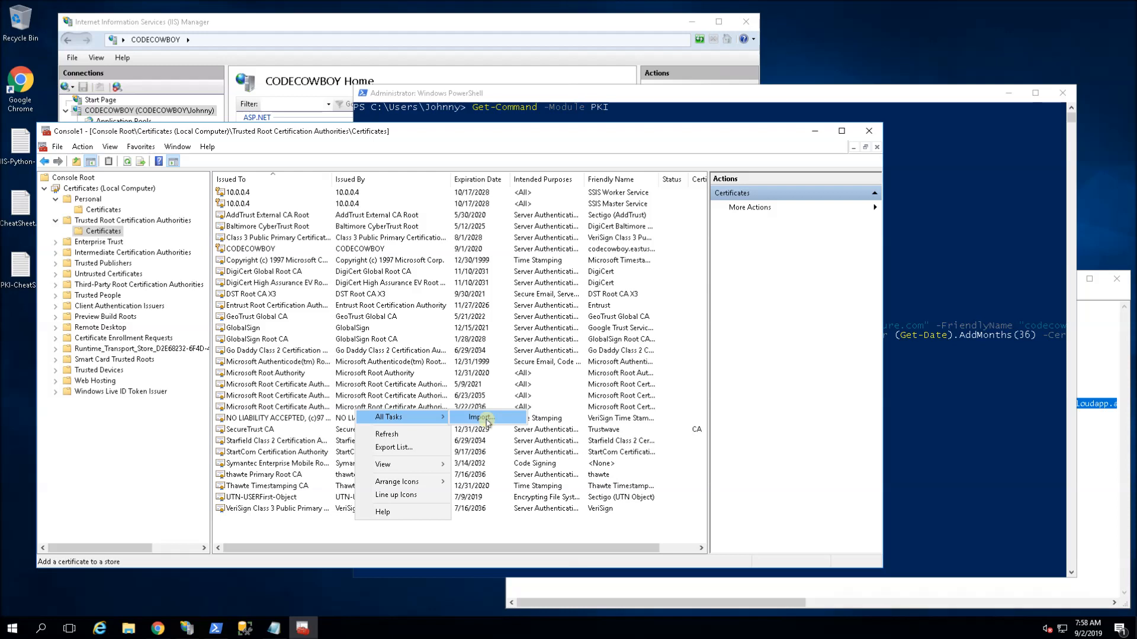
pyautogui.click(478, 418)
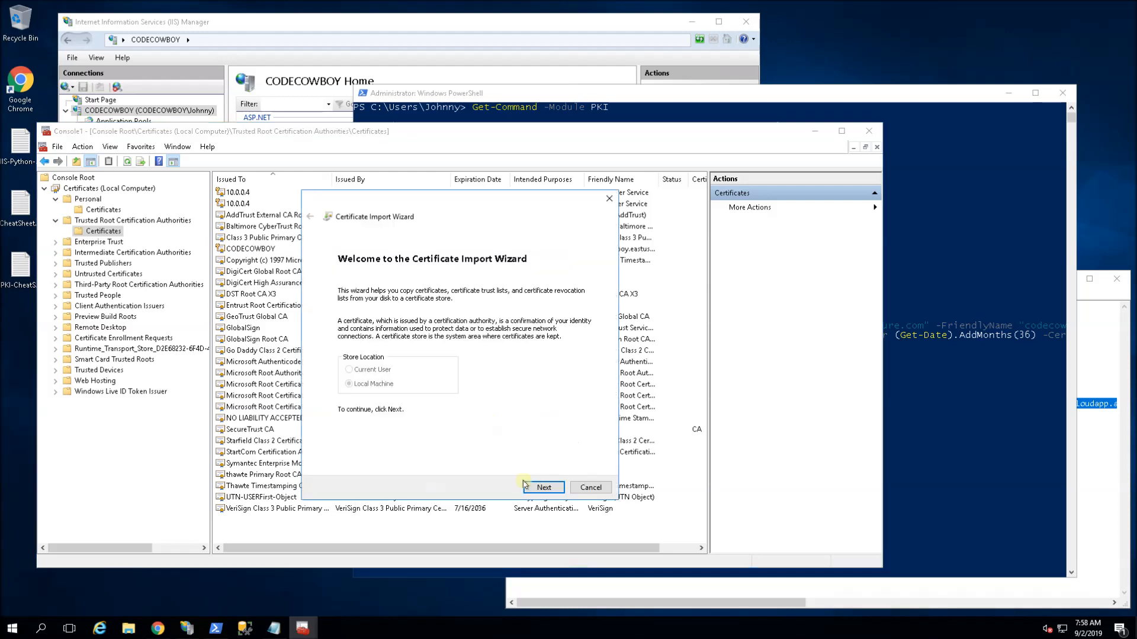
pyautogui.click(544, 486)
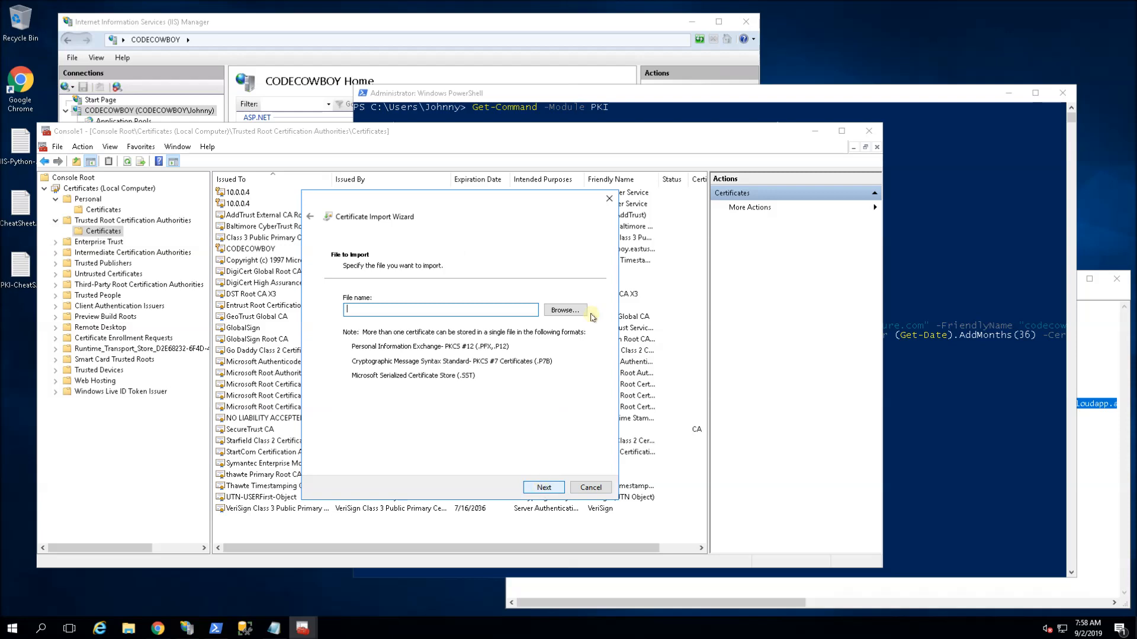
# - Choose C:\Temp\test-cert.pfx as the file to import, filtering for PFX files
pyautogui.click(564, 311)
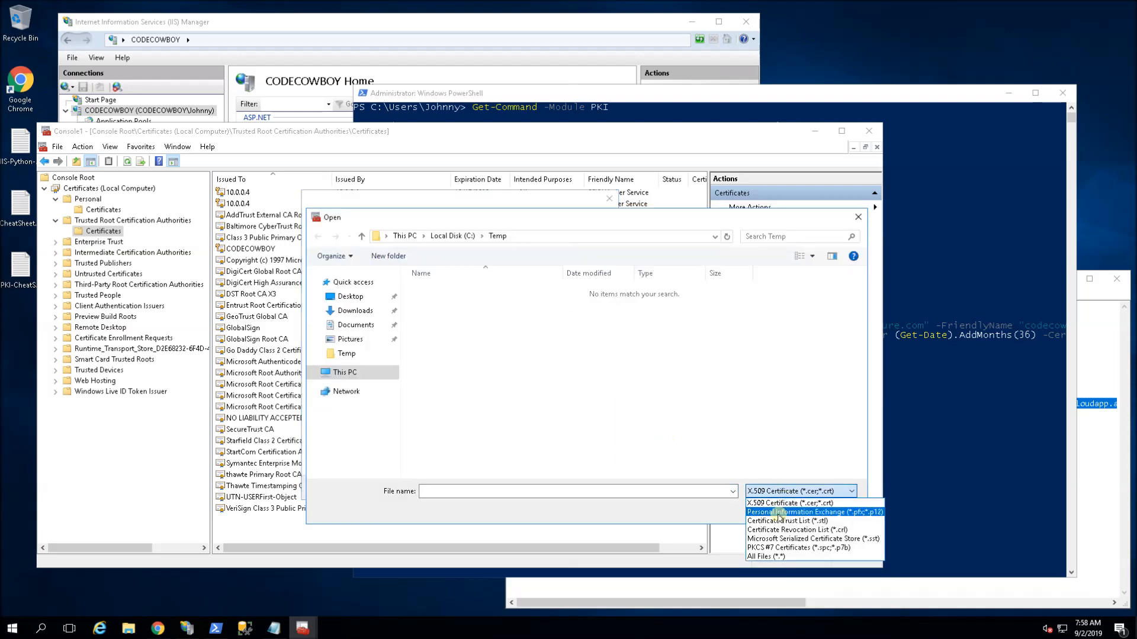
pyautogui.click(814, 511)
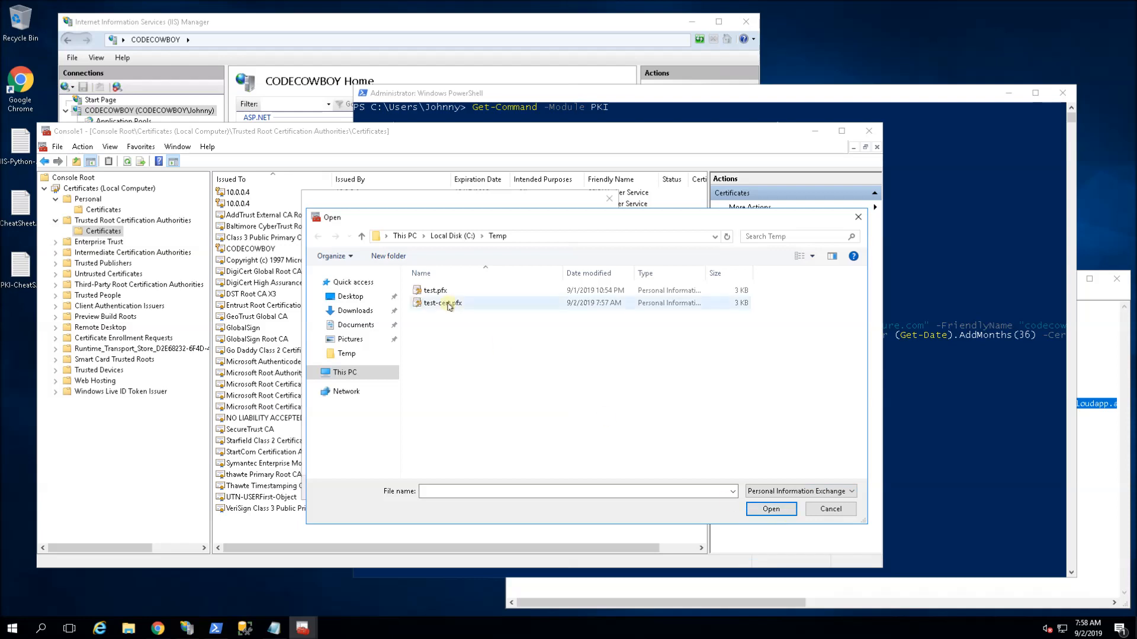
pyautogui.click(441, 302)
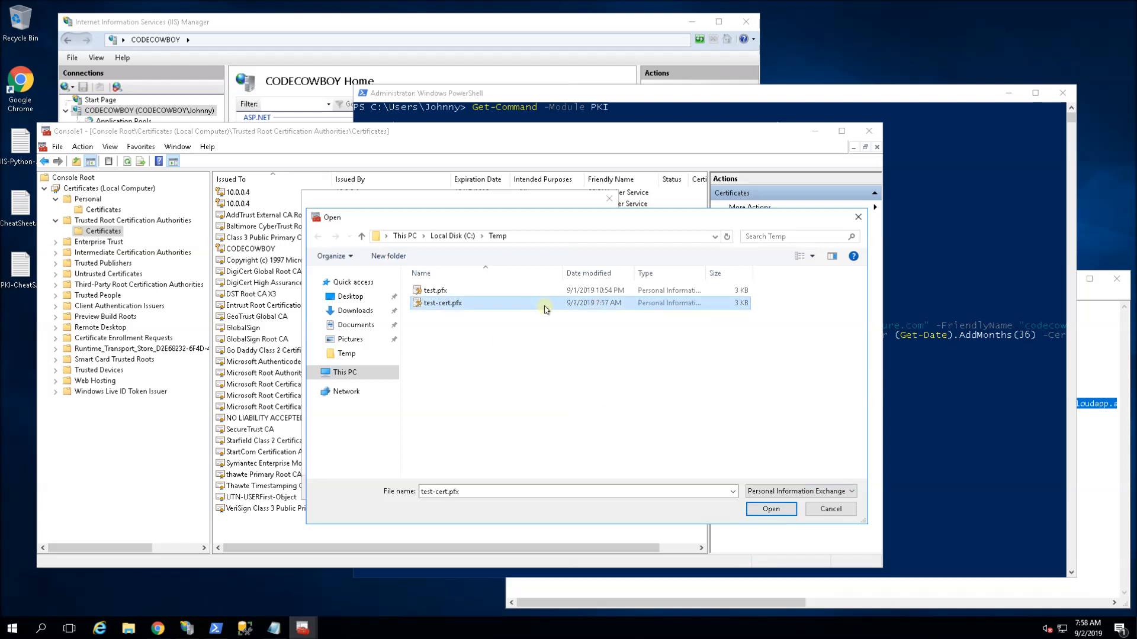
pyautogui.click(770, 509)
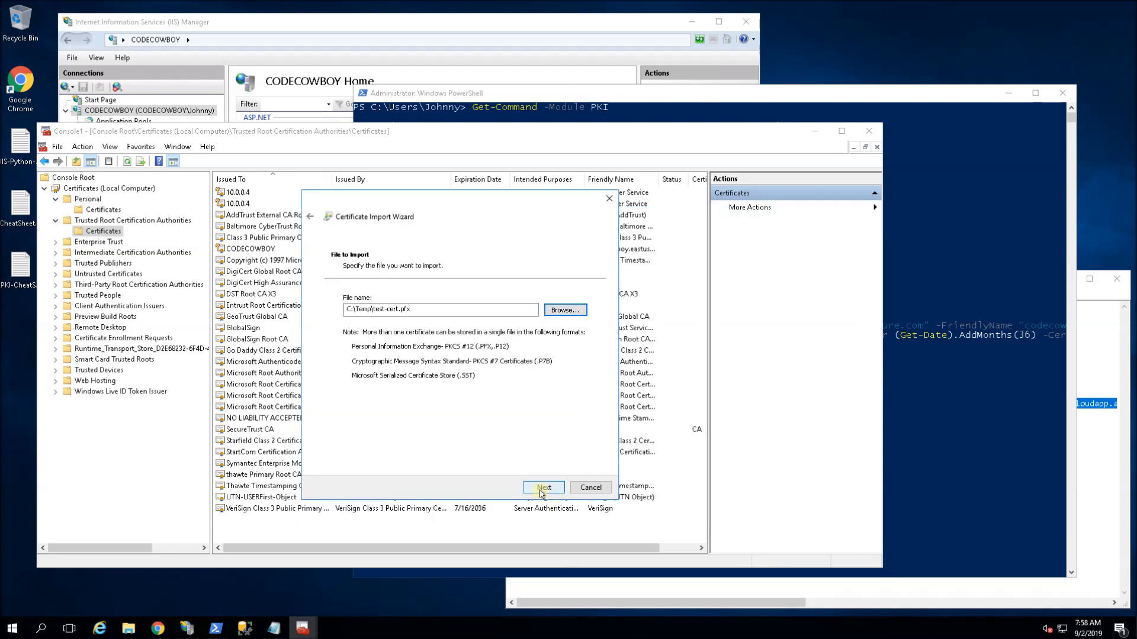
pyautogui.click(544, 486)
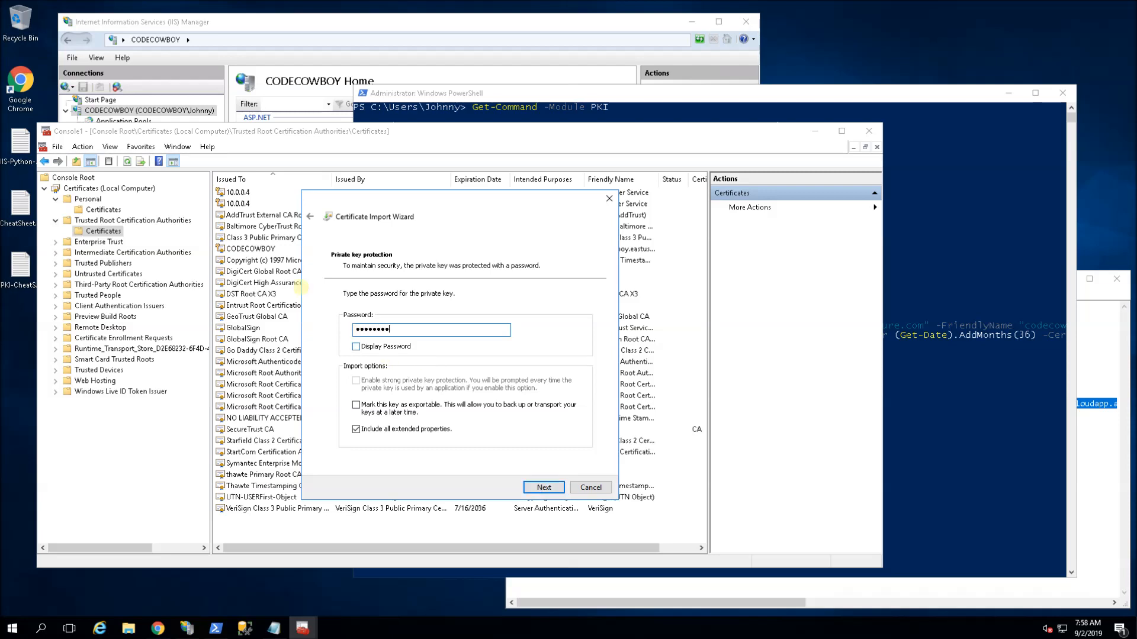
# - Supply the private key password and complete the import into Trusted Root Certification Authorities
pyautogui.click(357, 346)
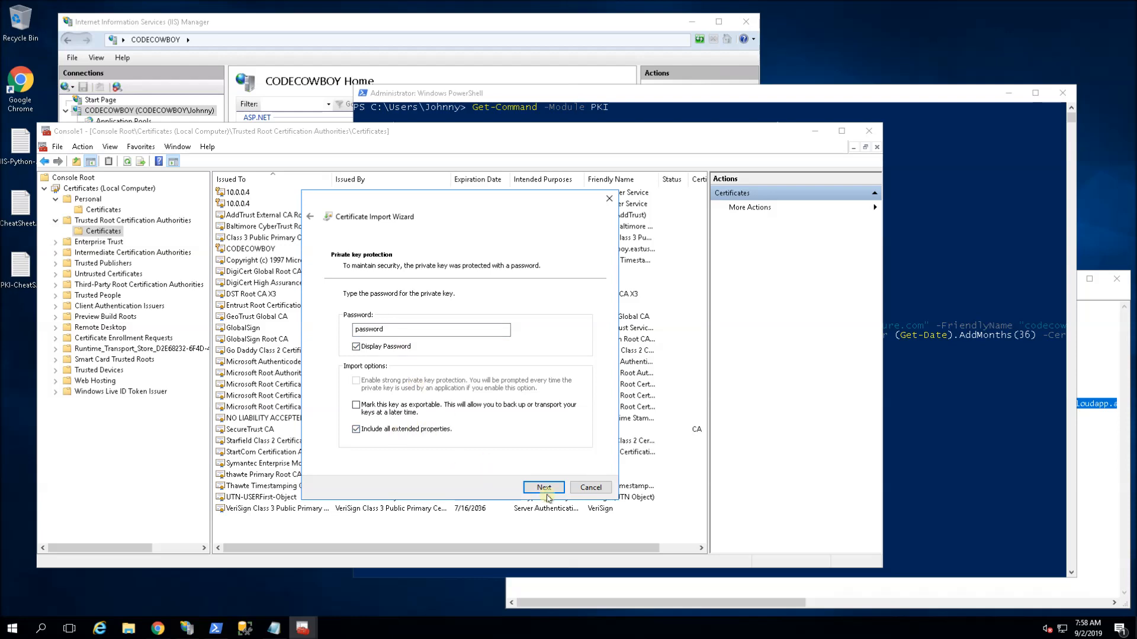
pyautogui.click(543, 487)
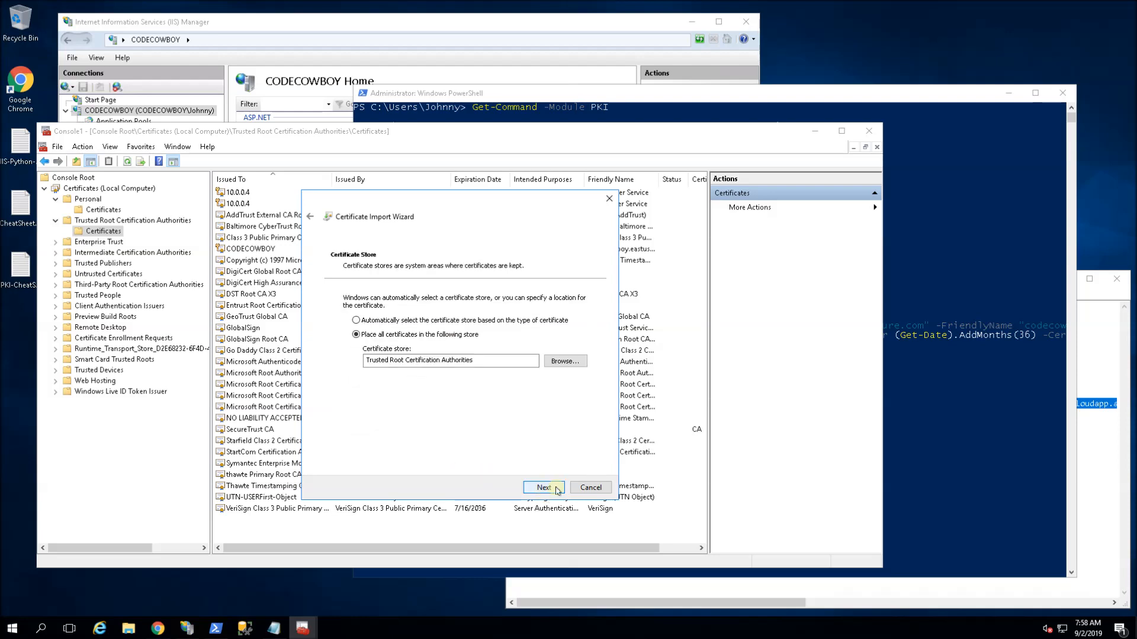
pyautogui.click(544, 487)
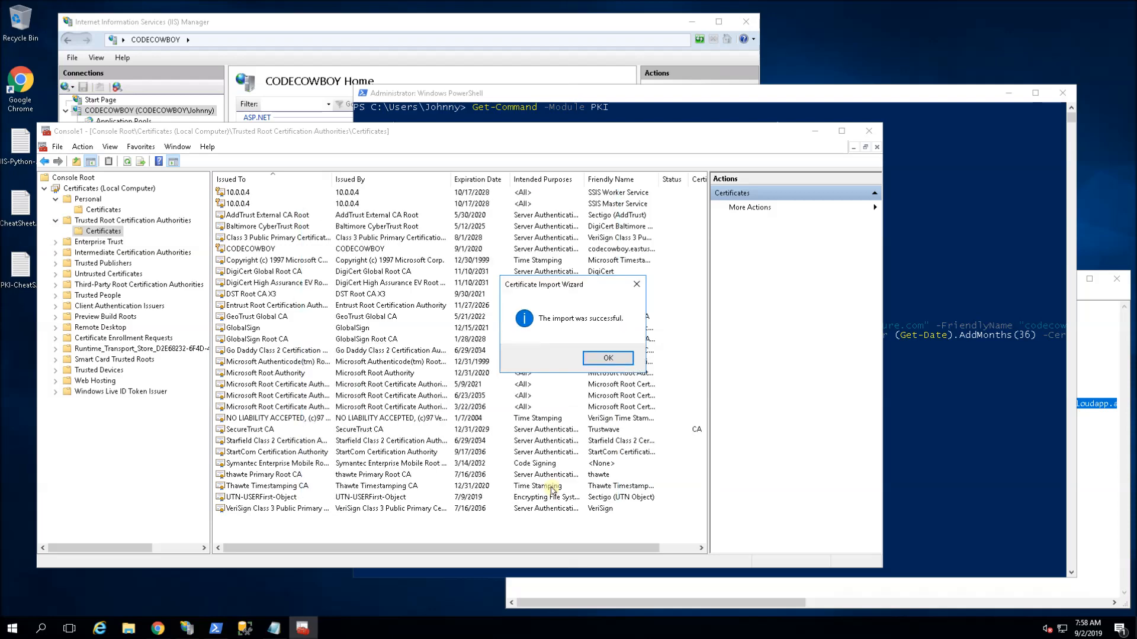
pyautogui.click(606, 357)
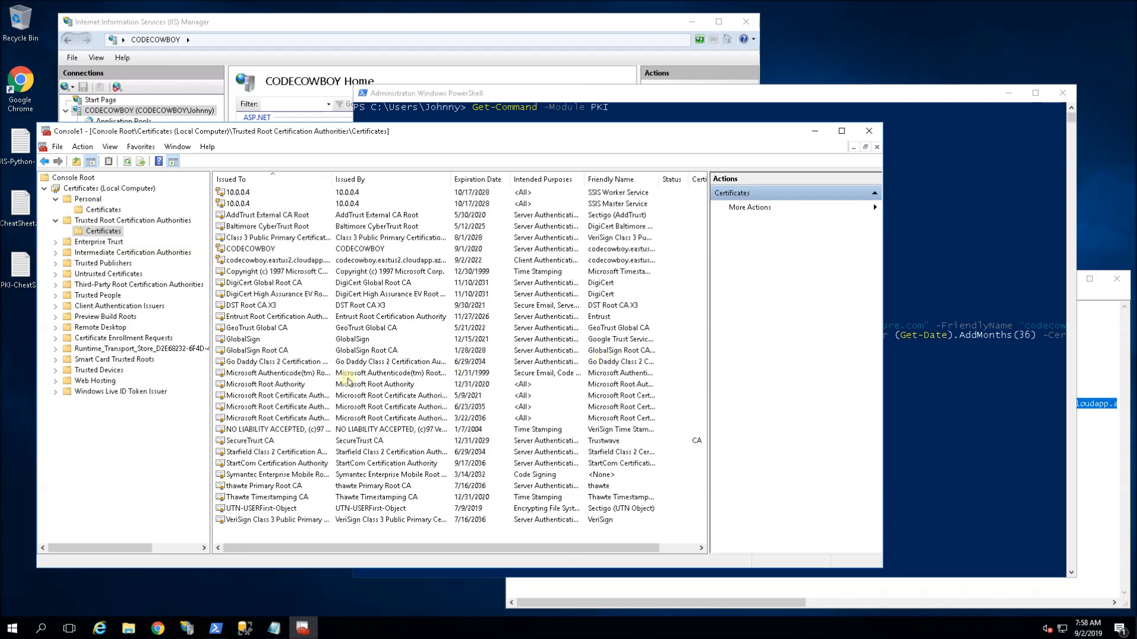
# - Show the Default Web Site's bindings in IIS Manager
pyautogui.click(276, 259)
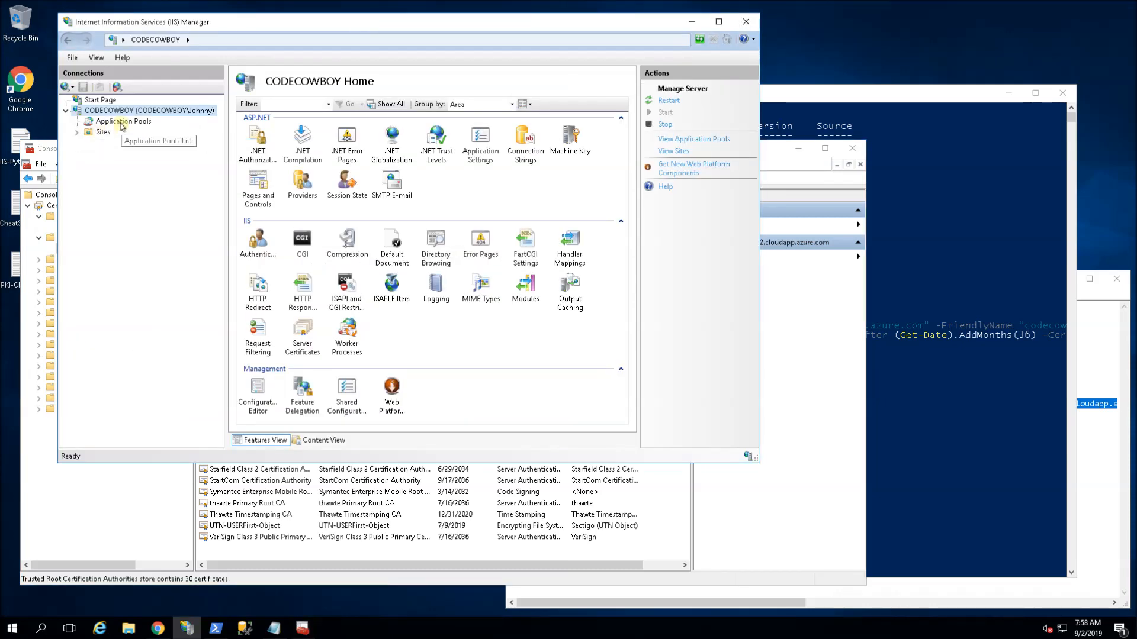
pyautogui.click(103, 131)
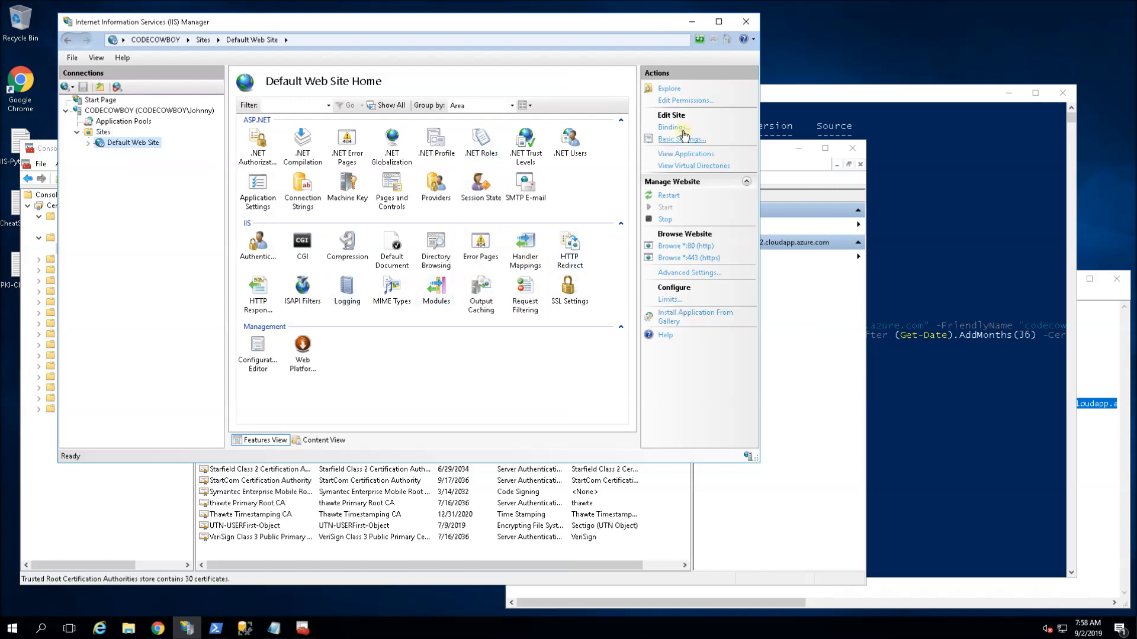
pyautogui.click(674, 127)
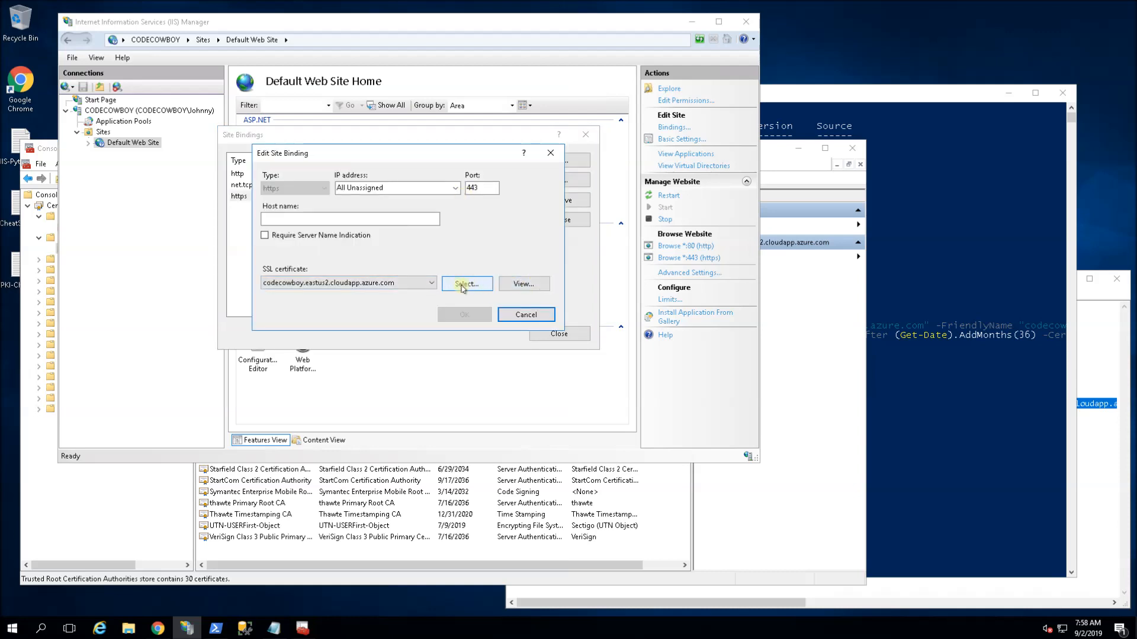
# - Assign the codecowboy certificate expiring 9/2/2022 to the https binding and review it
pyautogui.click(465, 283)
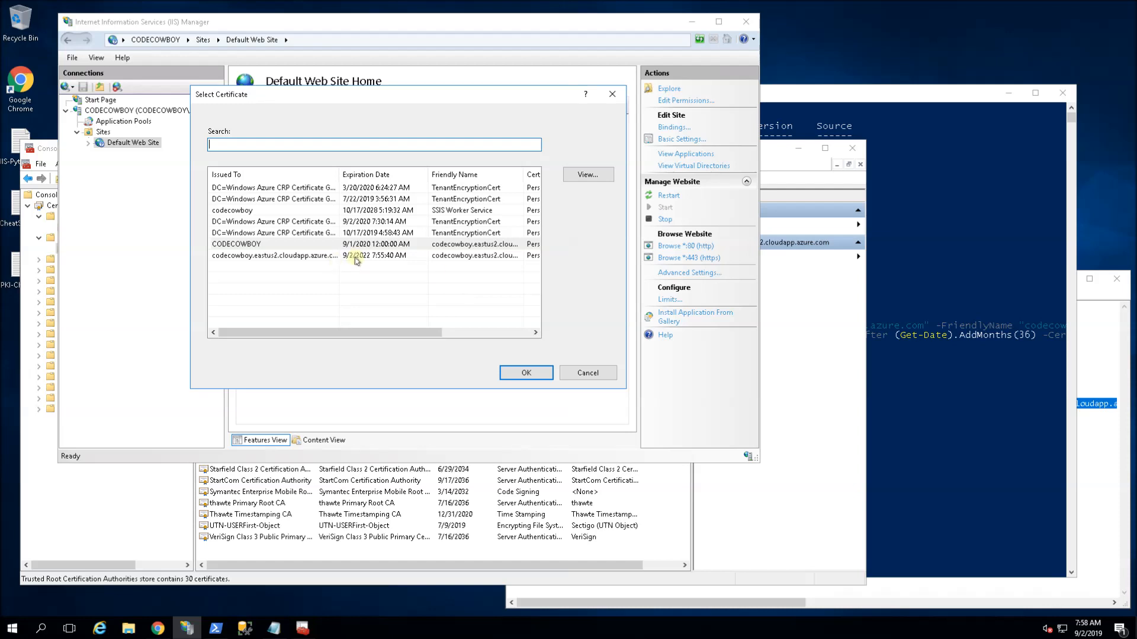
pyautogui.click(273, 256)
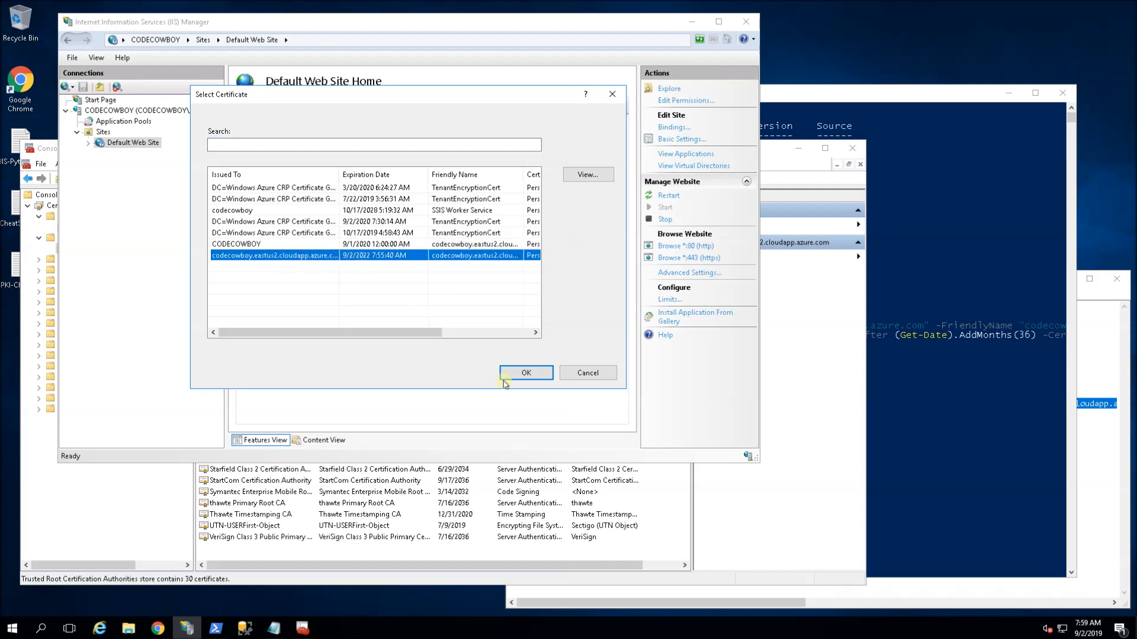
pyautogui.click(386, 311)
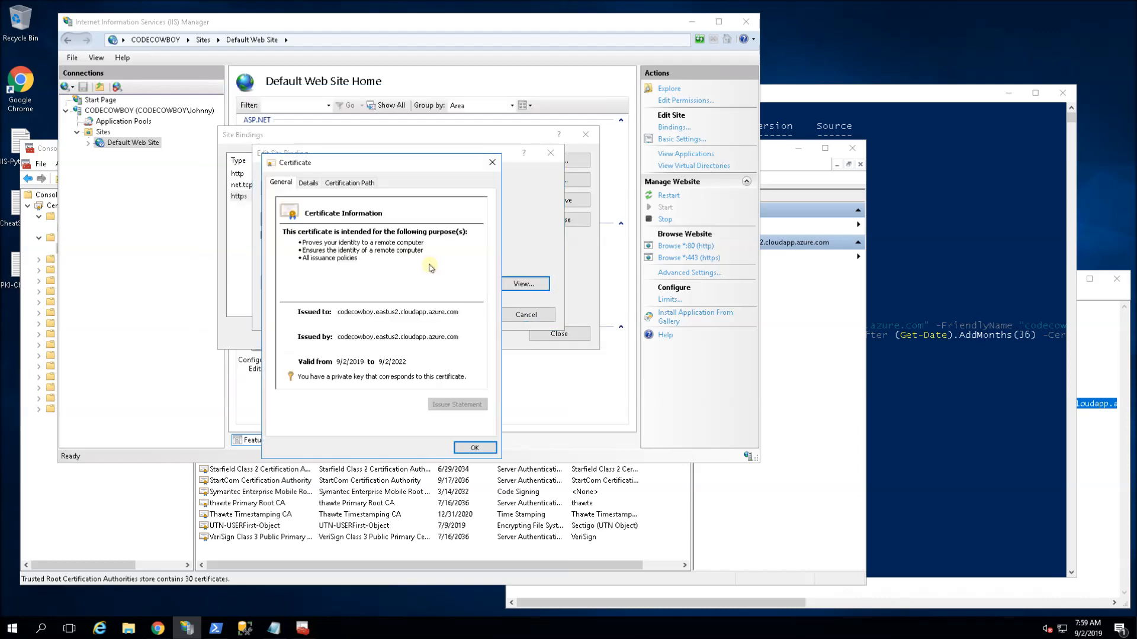
pyautogui.click(474, 448)
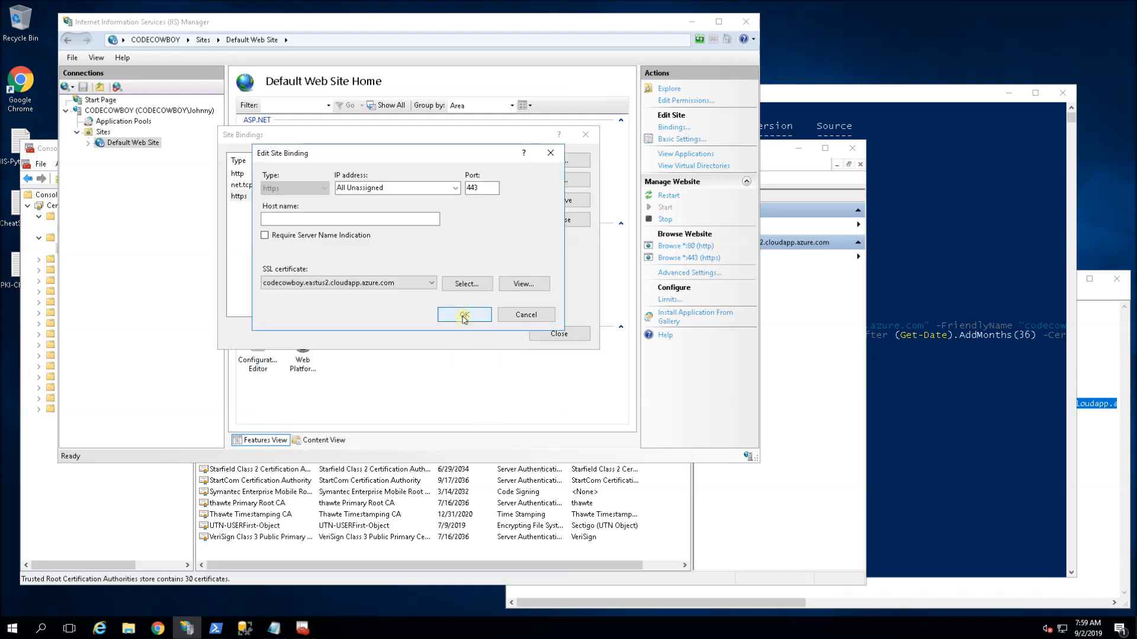
# - Save the HTTPS binding, reload the site in Chrome and check its connection is secure
pyautogui.click(463, 315)
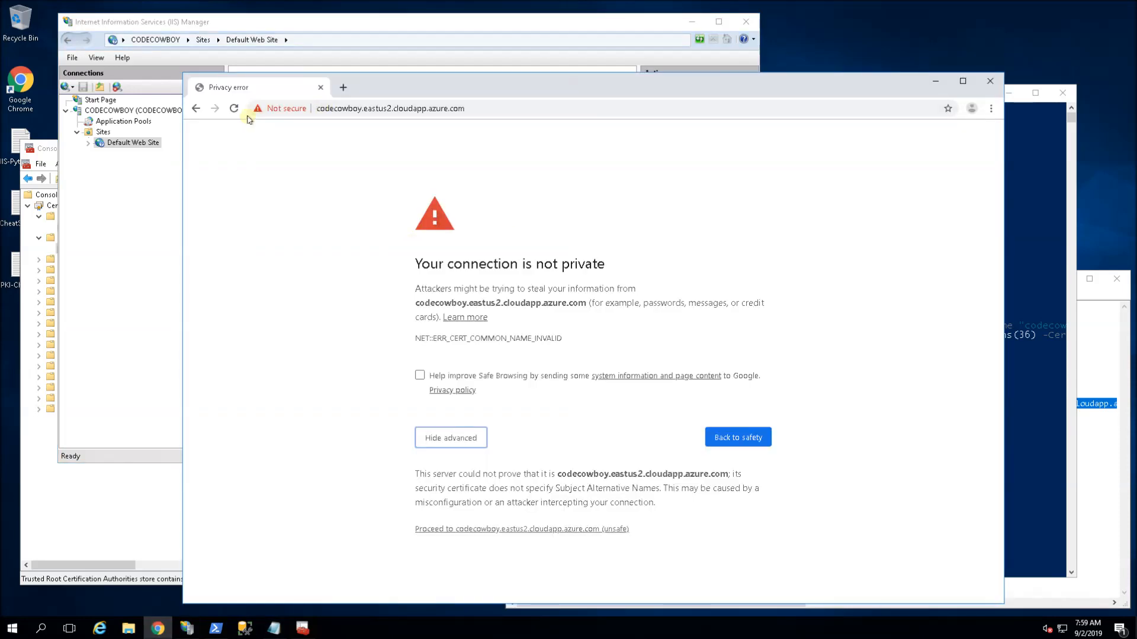
pyautogui.click(234, 108)
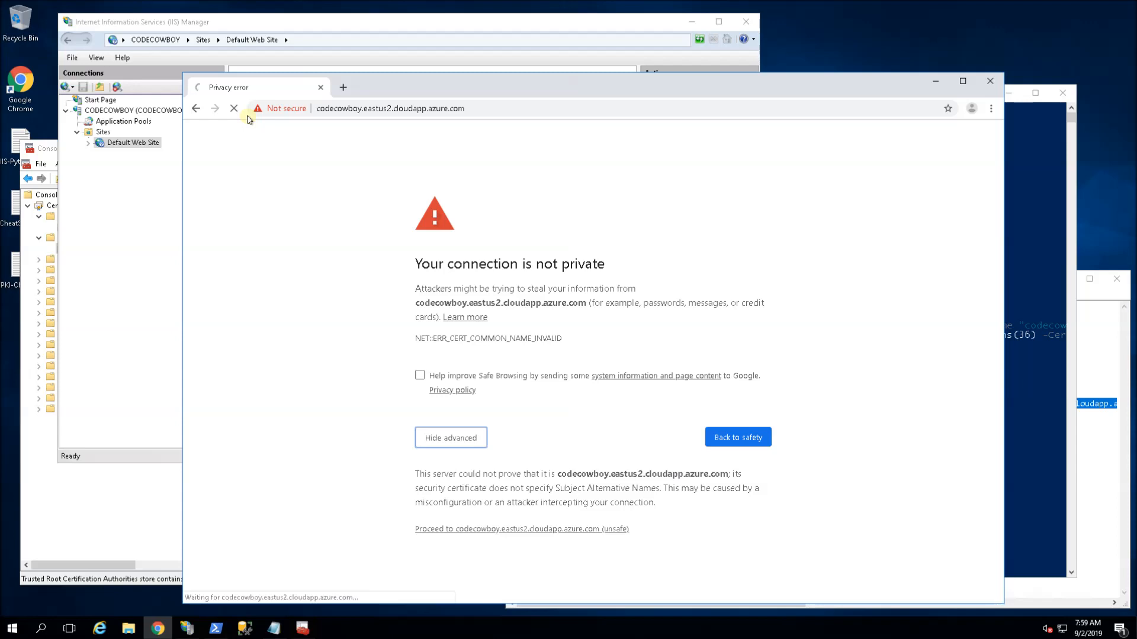
pyautogui.click(521, 528)
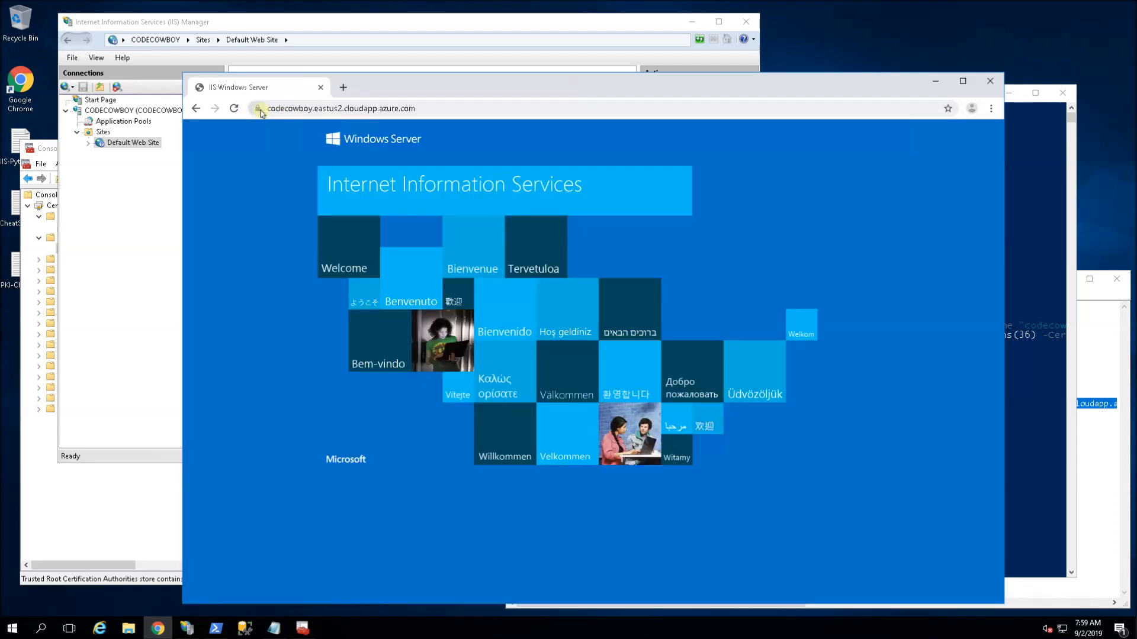
pyautogui.click(257, 108)
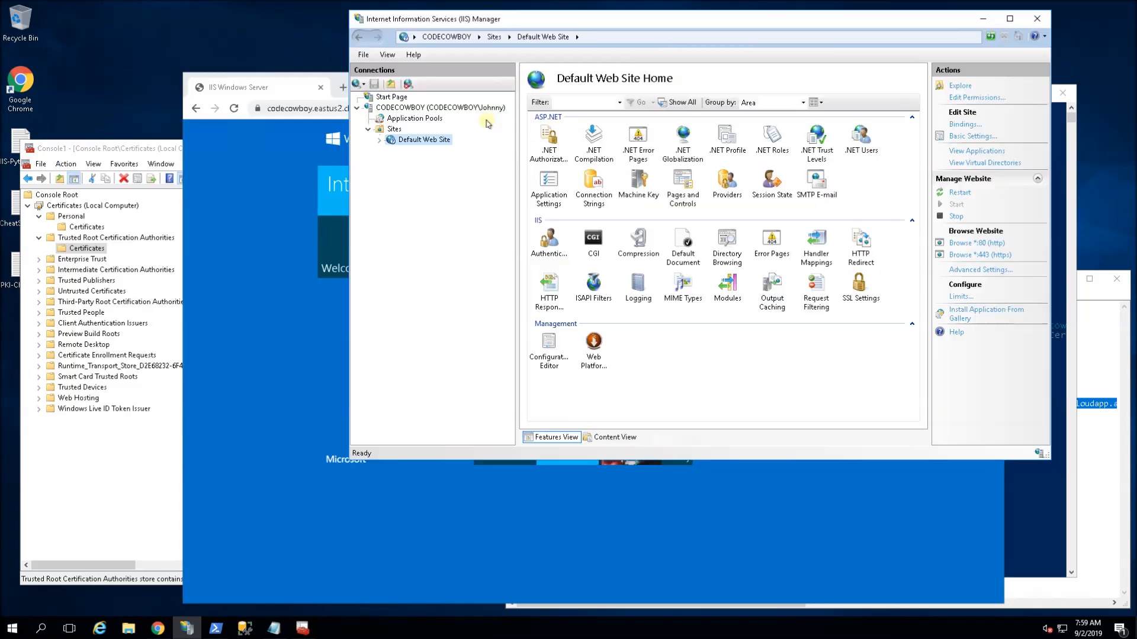
# - Review the Trusted Root certificates in MMC, then switch to the Personal store
pyautogui.click(116, 269)
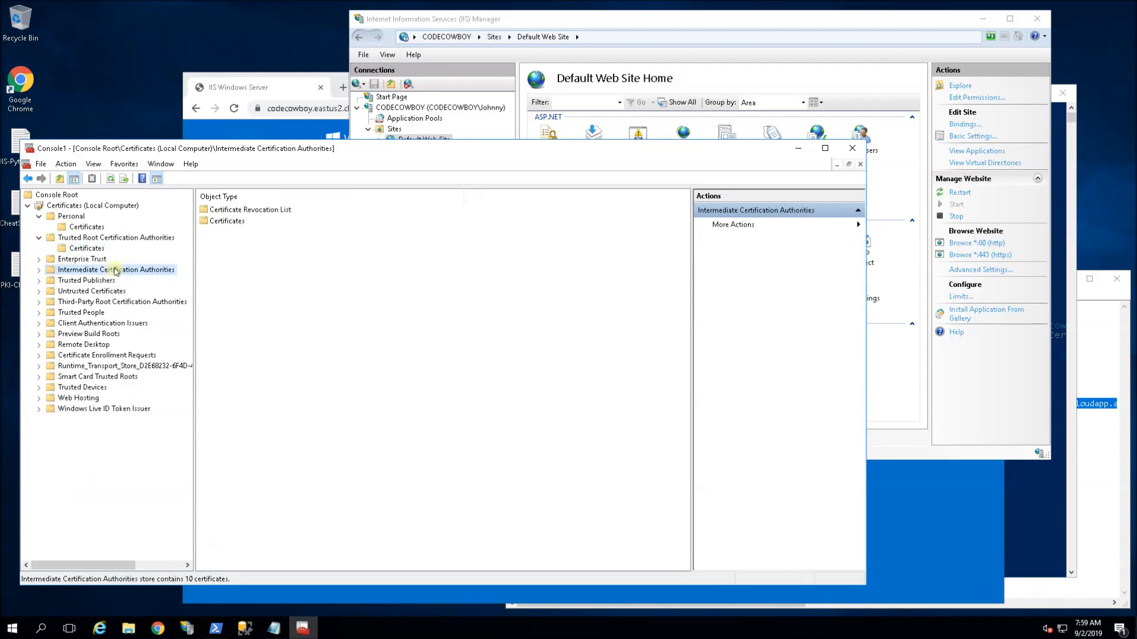
pyautogui.click(116, 237)
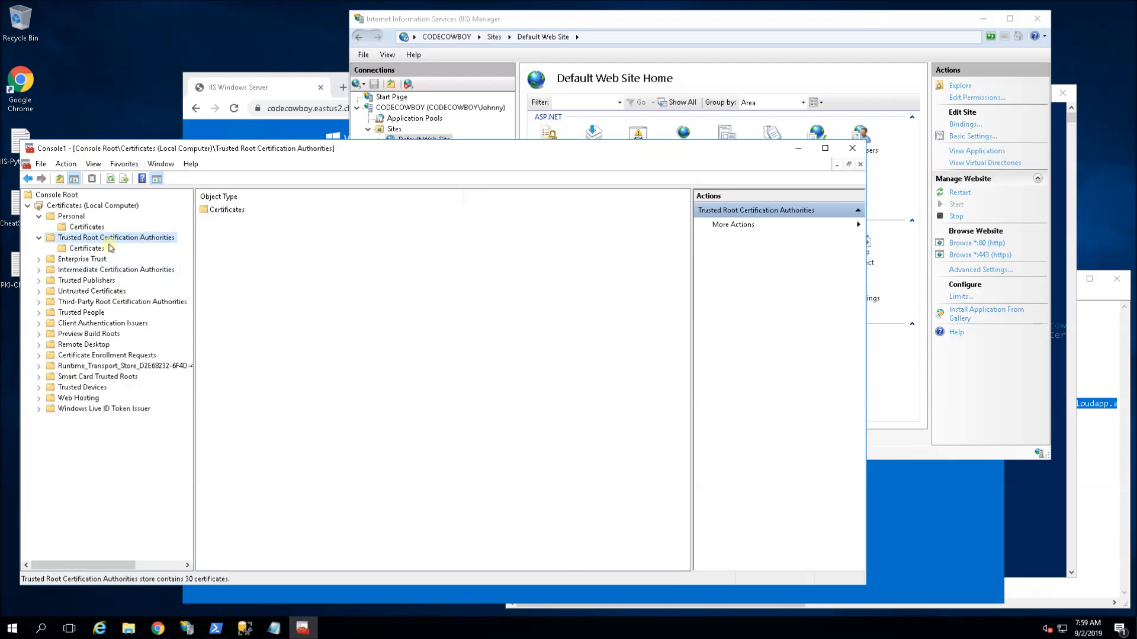
pyautogui.click(86, 247)
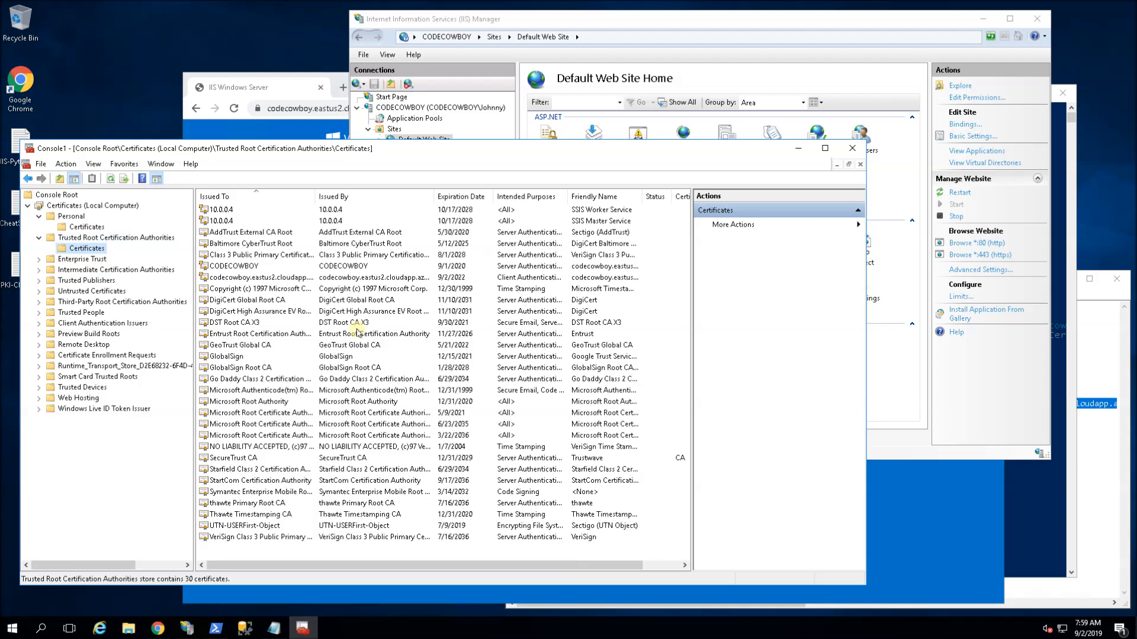
pyautogui.moveTo(977, 510)
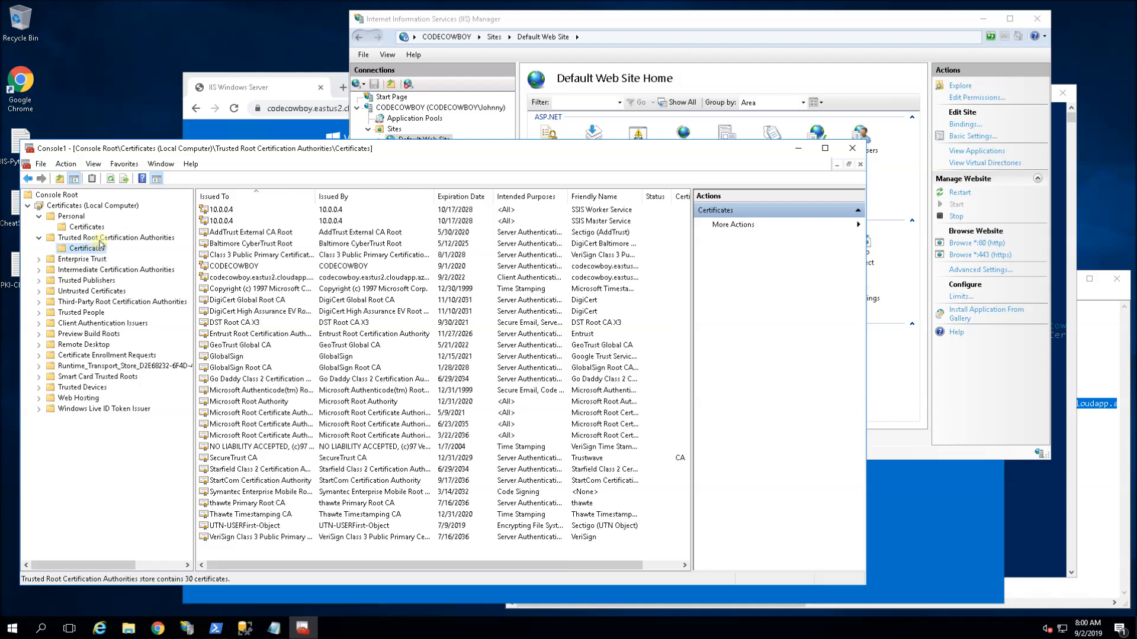
pyautogui.click(116, 237)
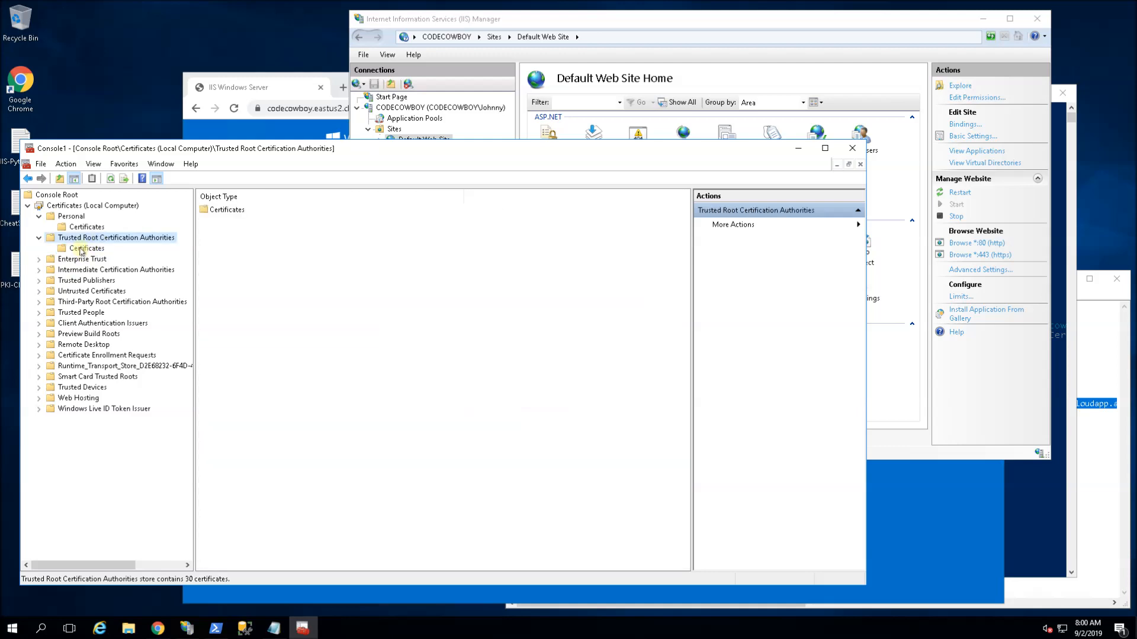
pyautogui.click(71, 216)
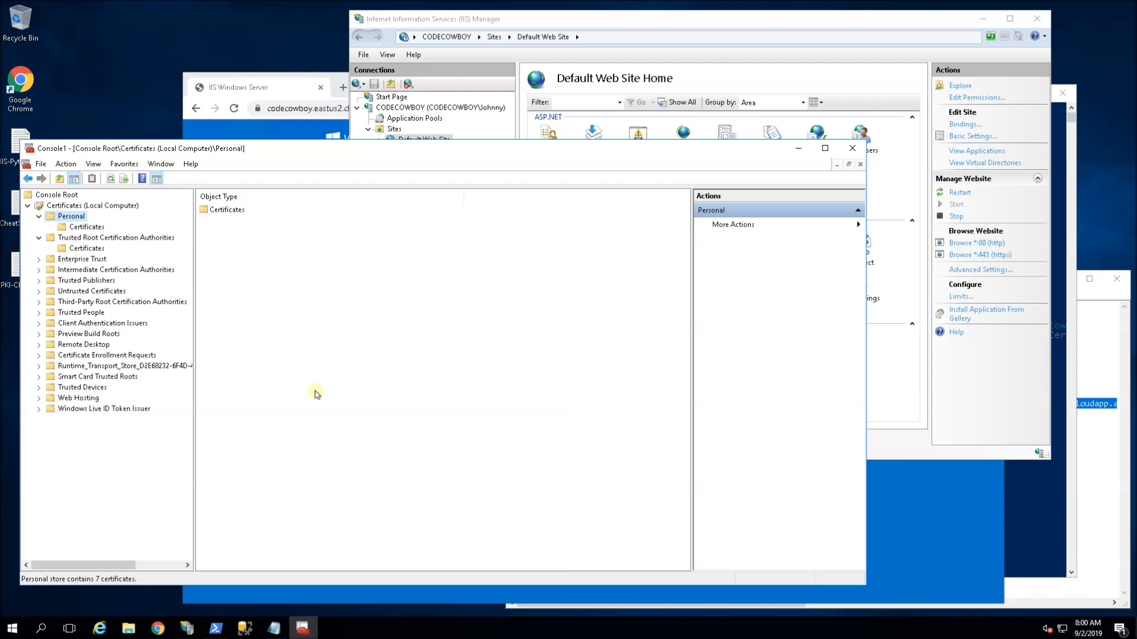
pyautogui.moveTo(312, 379)
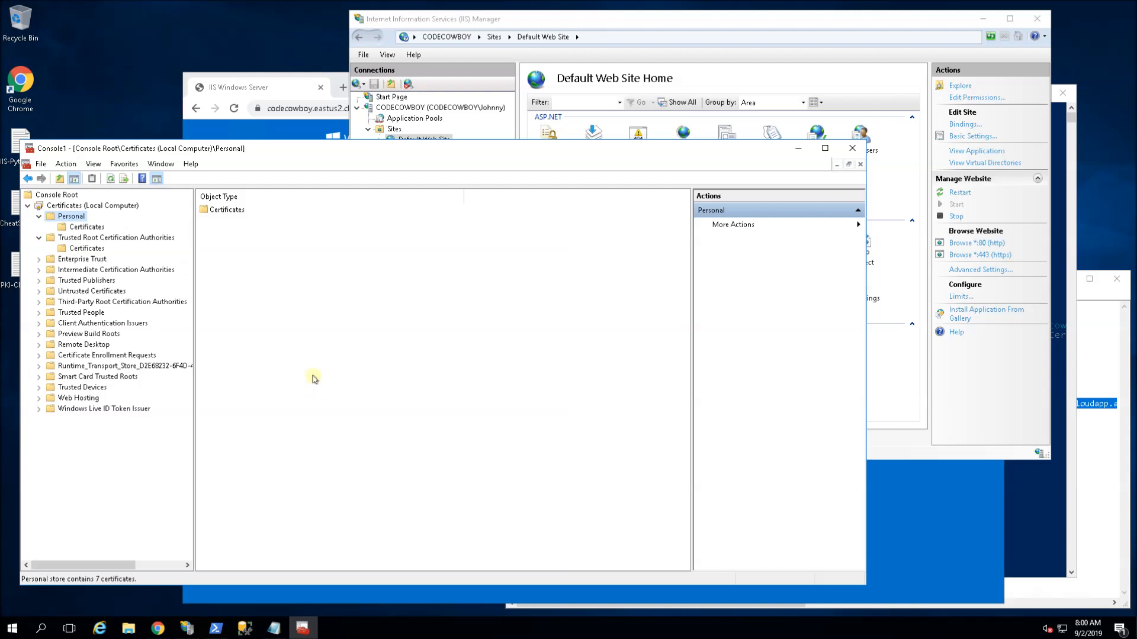